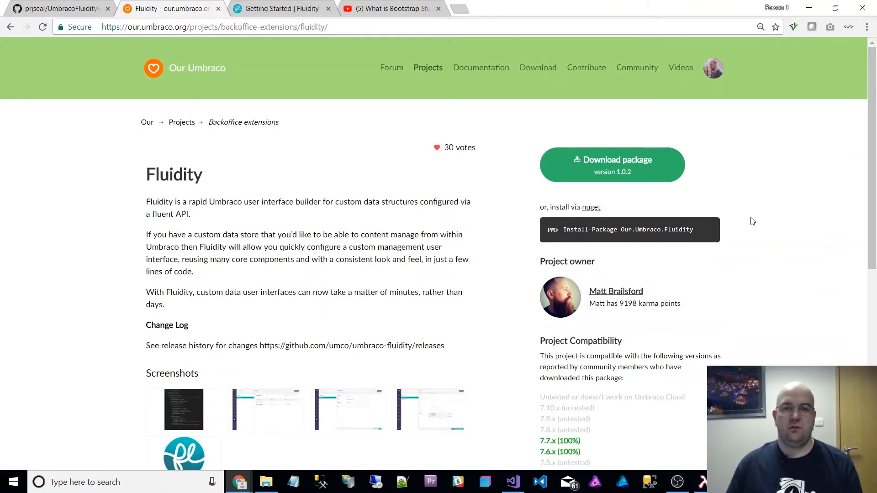
pyautogui.moveTo(616, 294)
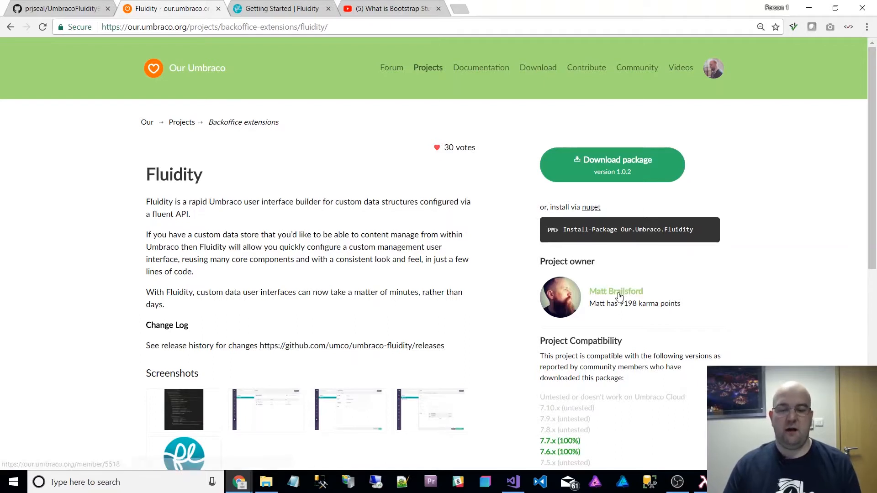
pyautogui.moveTo(782, 290)
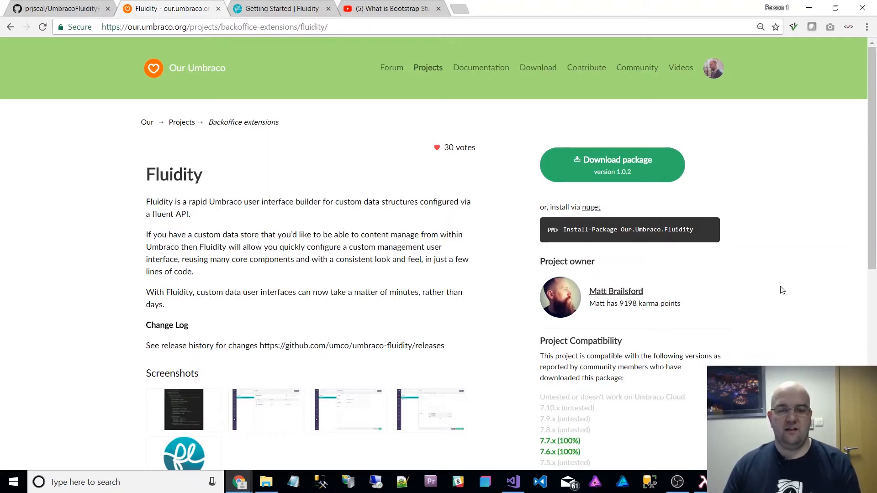
# Step: Read through the Fluidity Getting Started guide's setup code examples
pyautogui.scroll(-3)
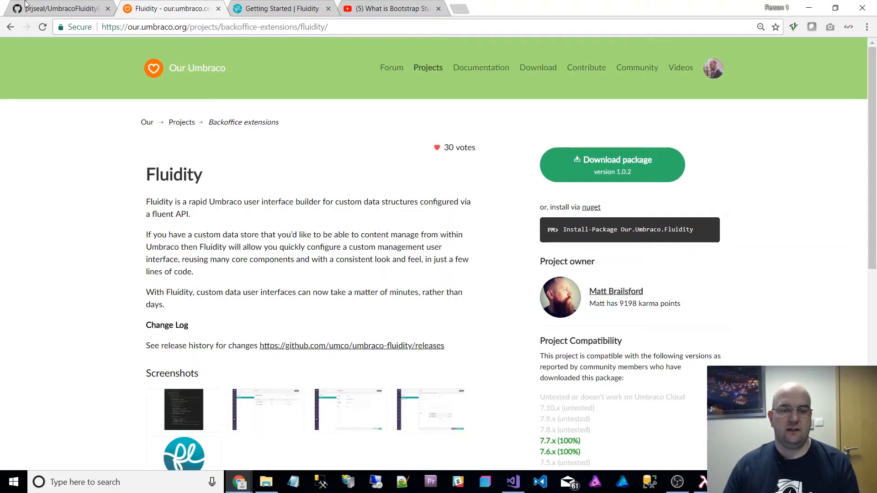
pyautogui.click(282, 8)
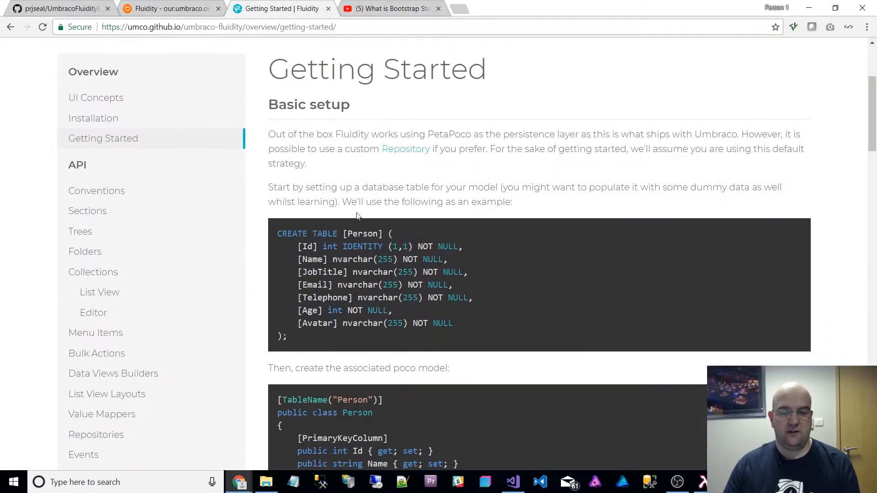
pyautogui.scroll(-3)
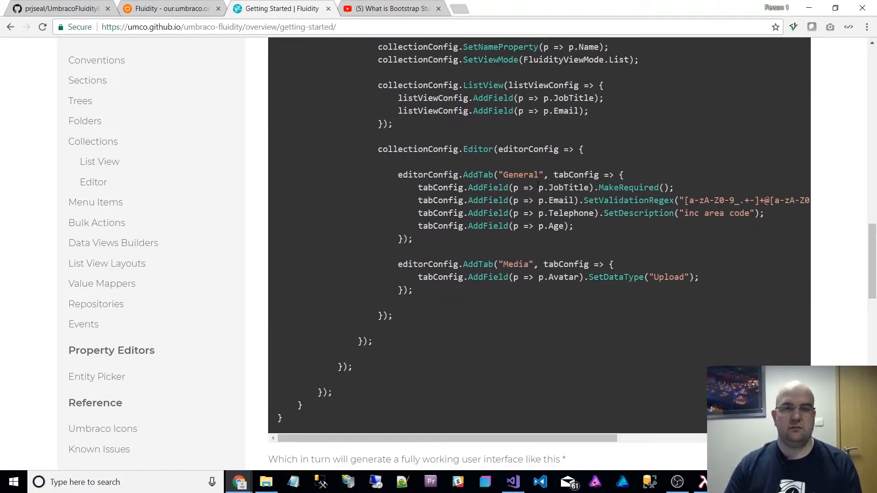
pyautogui.moveTo(699, 260)
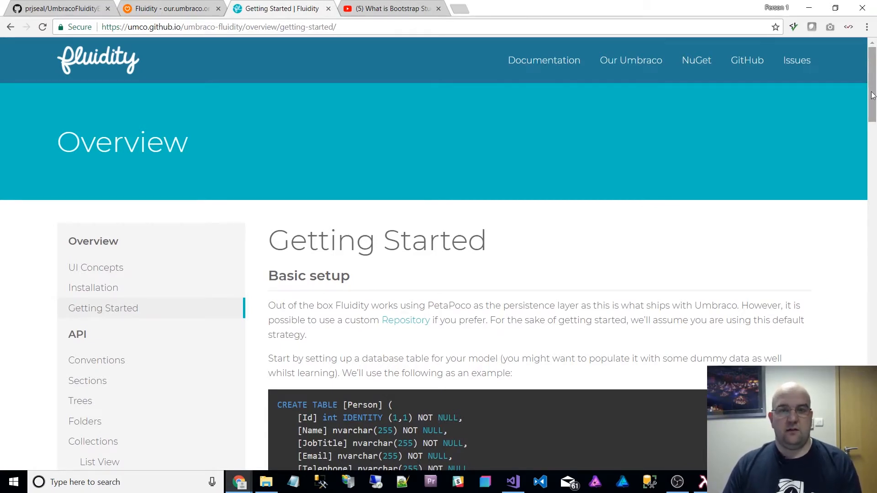
pyautogui.moveTo(768, 163)
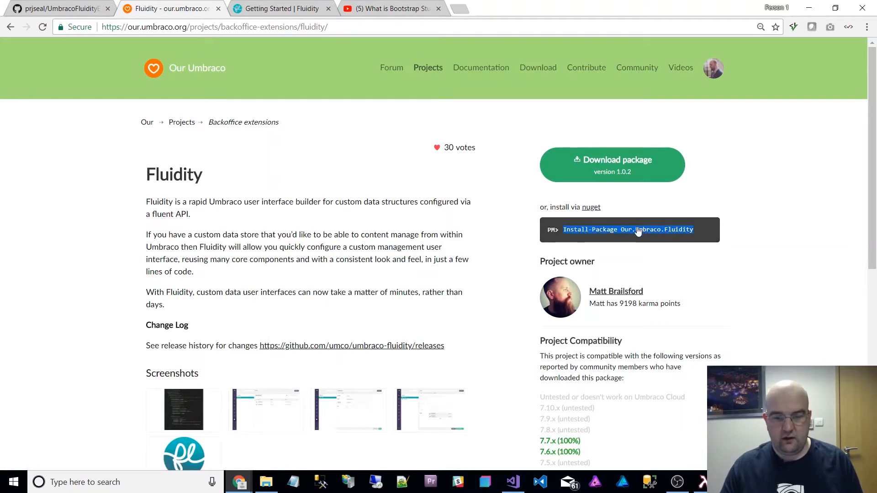
# Step: Copy the Install-Package Our.Umbraco.Fluidity command from the Our Umbraco page
pyautogui.rightClick(628, 230)
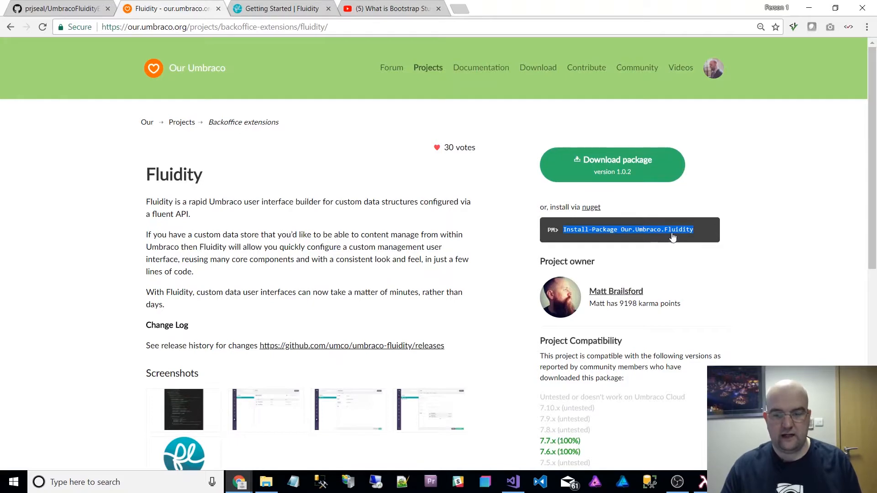
pyautogui.click(512, 482)
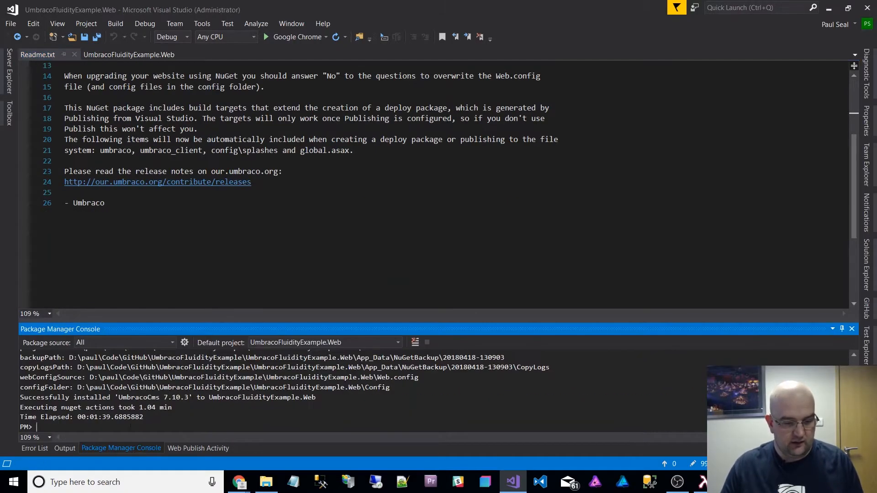
# Step: Run Install-Package Our.Umbraco.Fluidity in the Package Manager Console for the web project
pyautogui.write('Install-Package Our.Umbraco.Fluidity')
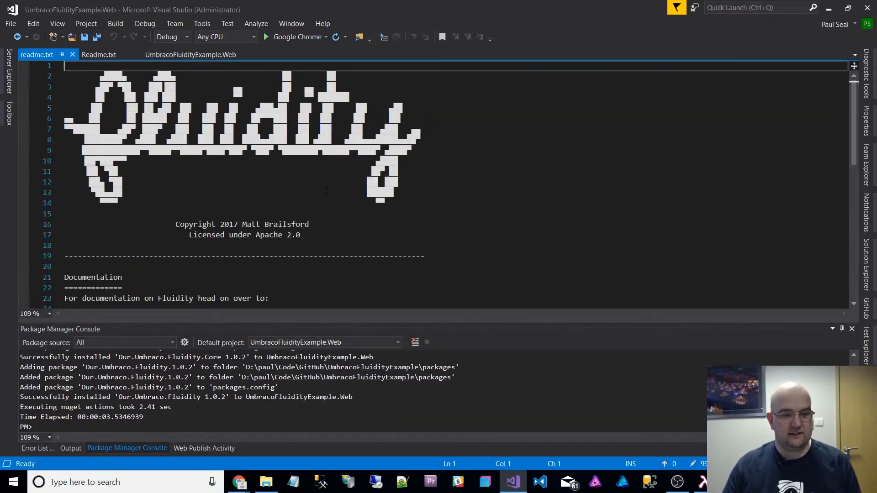
pyautogui.scroll(-3)
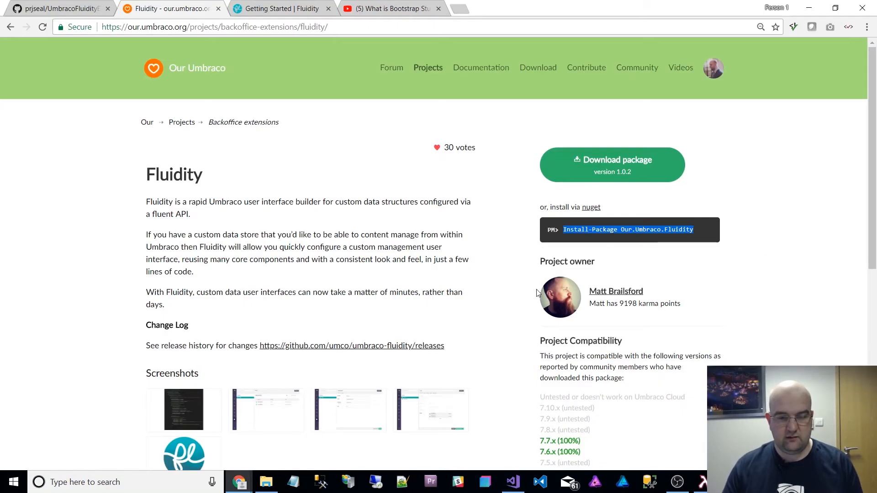
# Step: Go back to the Getting Started guide's CREATE TABLE script
pyautogui.click(279, 9)
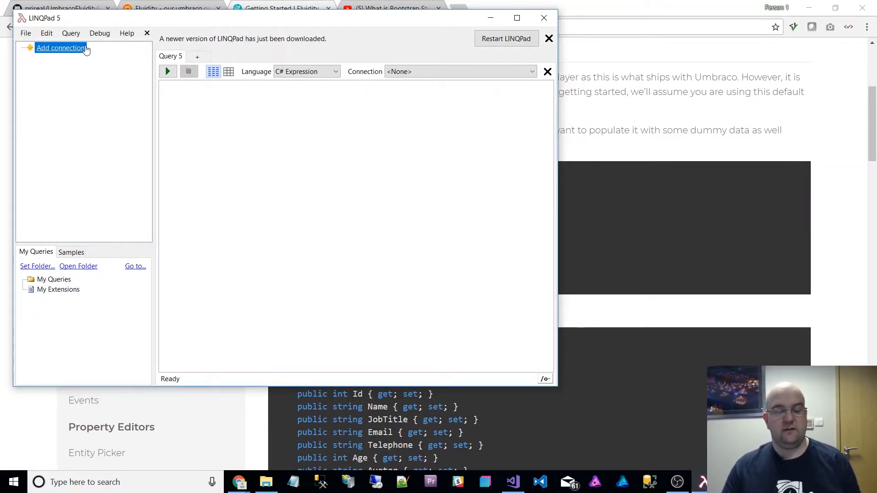
# Step: Add a SQL CE 4.0 connection to the Umbraco.sdf file in UmbracoFluidityExample.Web\App_Data
pyautogui.click(60, 48)
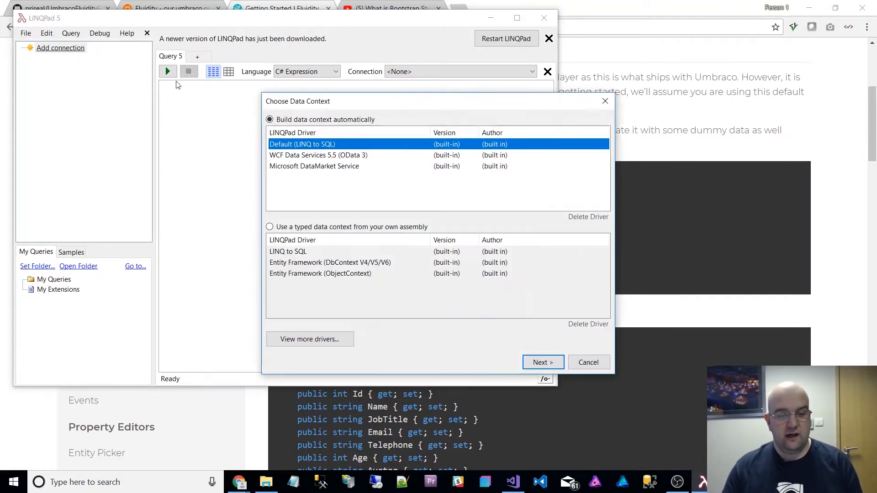
pyautogui.click(541, 362)
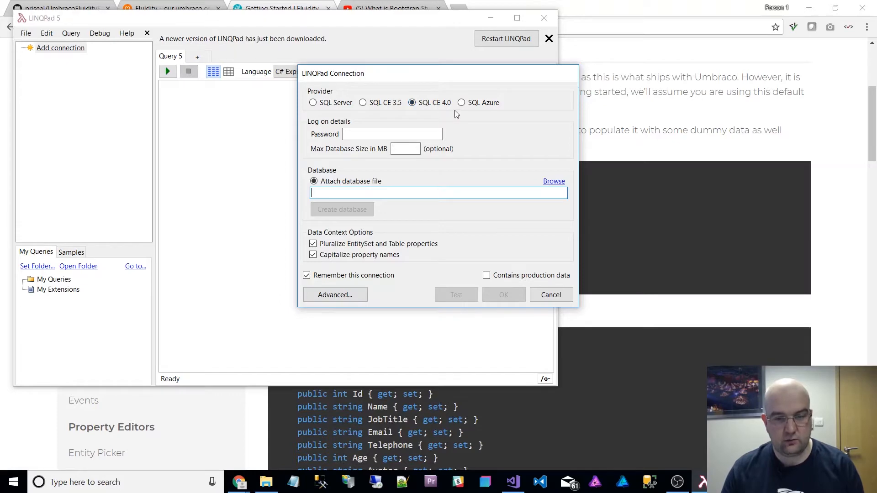
pyautogui.click(554, 181)
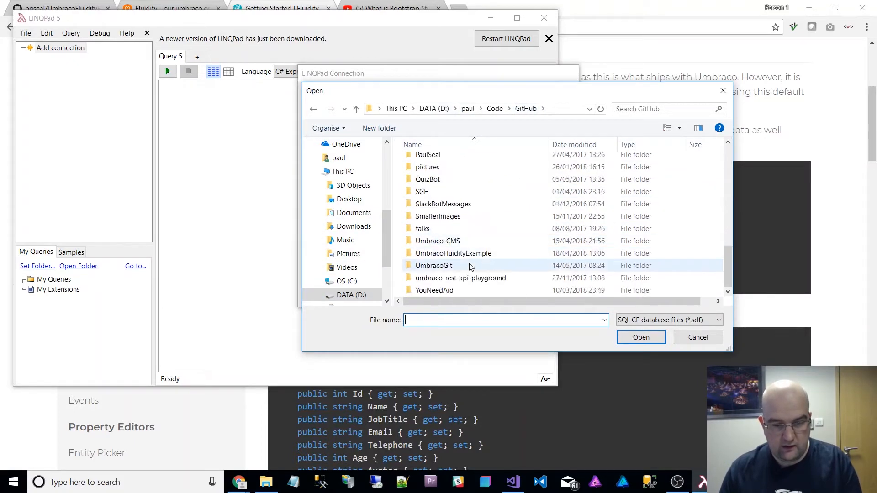
pyautogui.doubleClick(454, 253)
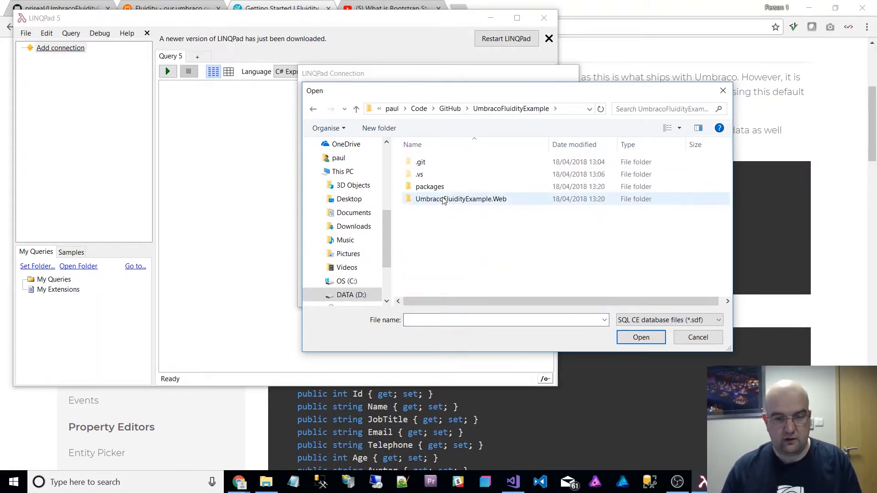
pyautogui.doubleClick(461, 198)
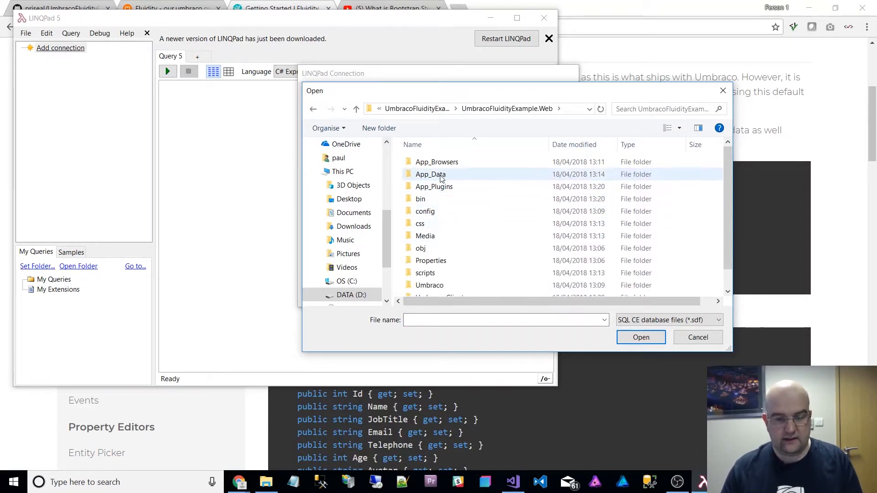
pyautogui.click(641, 338)
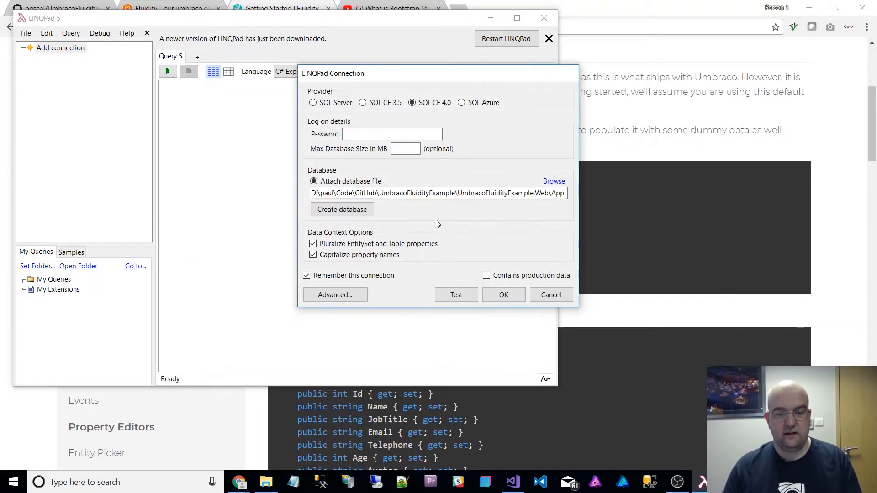
pyautogui.click(503, 295)
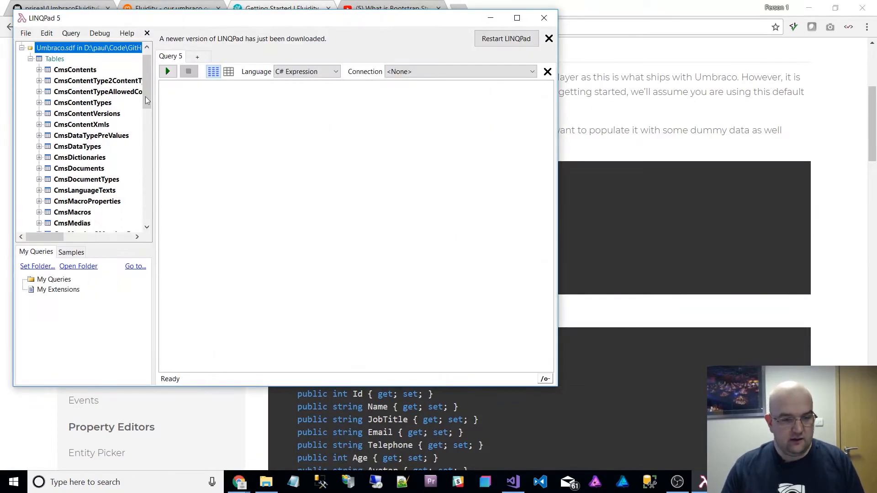
# Step: Execute the CREATE TABLE script as SQL on Umbraco.sdf and expand the new Person table
pyautogui.click(307, 71)
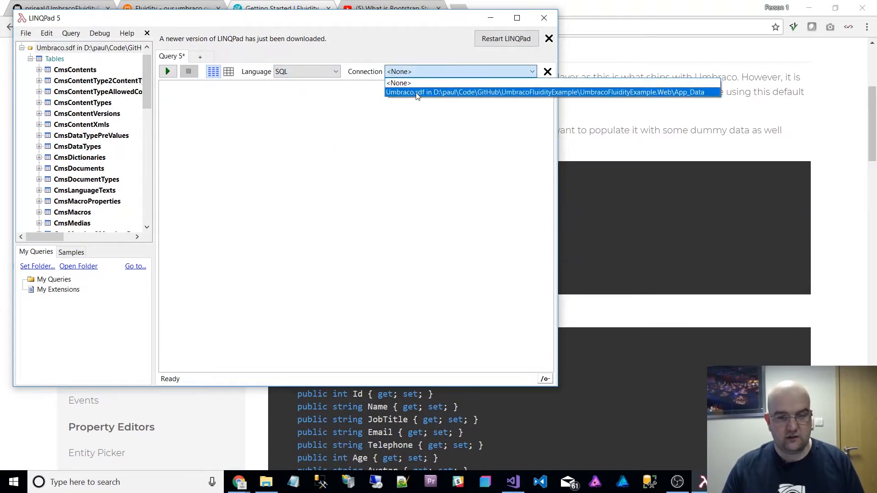
pyautogui.click(544, 92)
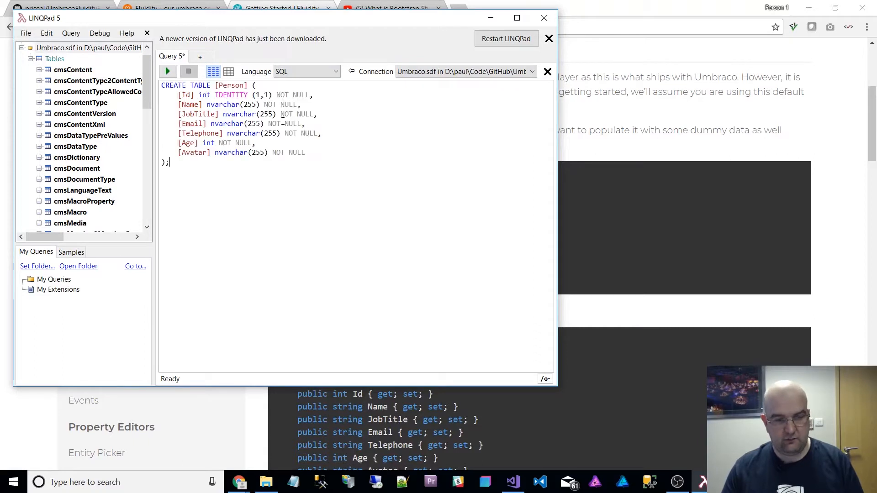
pyautogui.moveTo(168, 71)
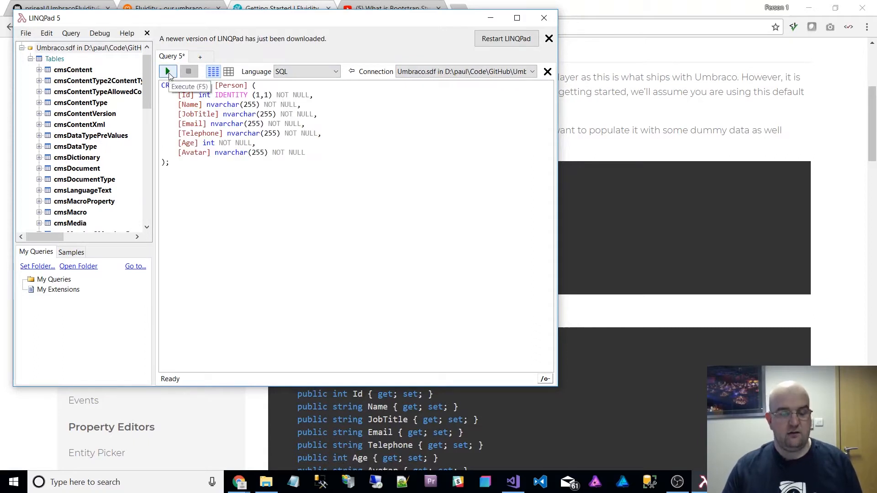
pyautogui.click(167, 71)
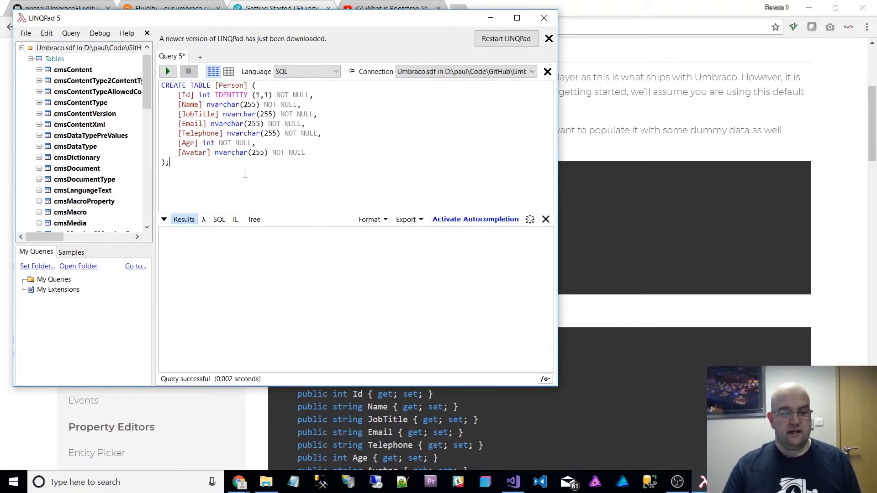
pyautogui.rightClick(88, 58)
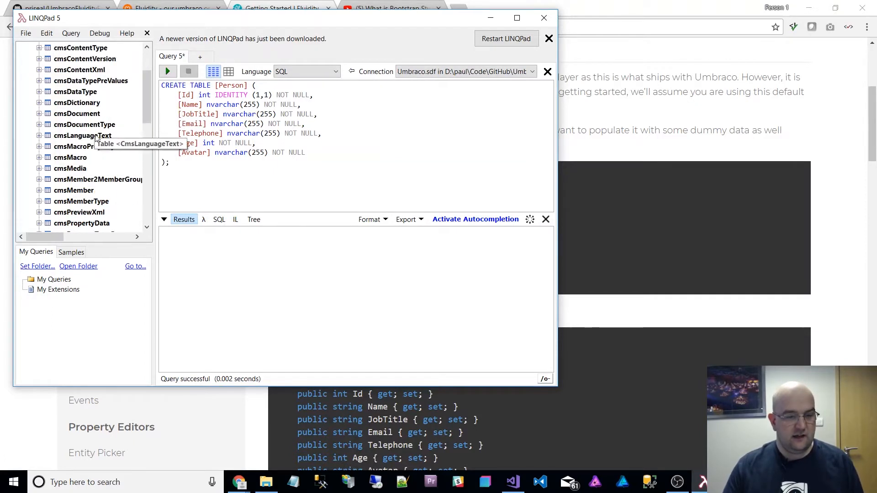
pyautogui.scroll(-3)
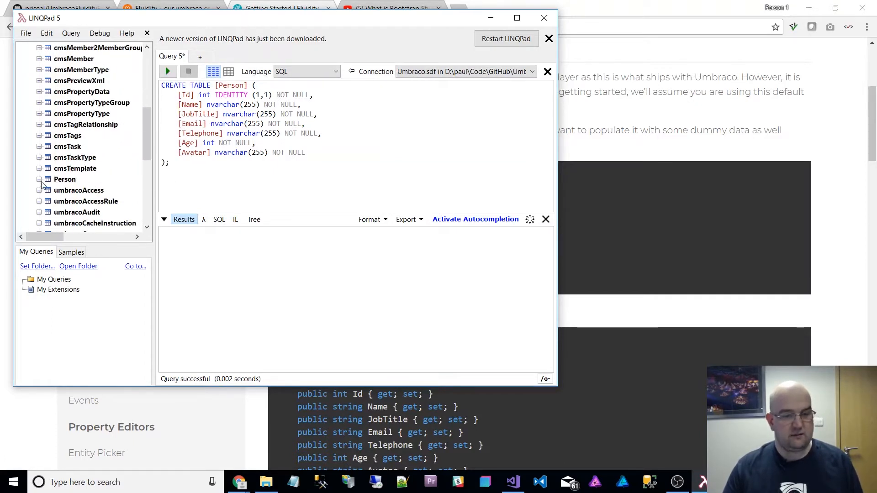
pyautogui.click(65, 179)
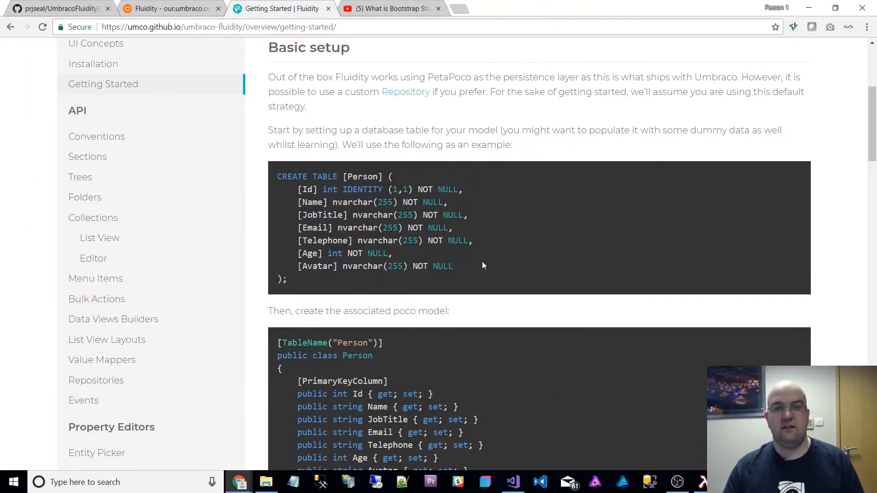
# Step: Scroll the guide to the Person poco model code, then return to Visual Studio
pyautogui.scroll(-3)
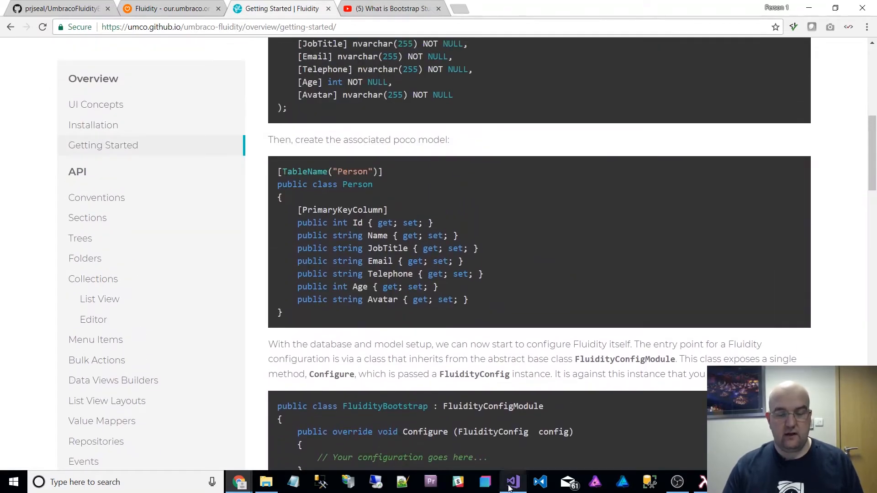
pyautogui.click(512, 481)
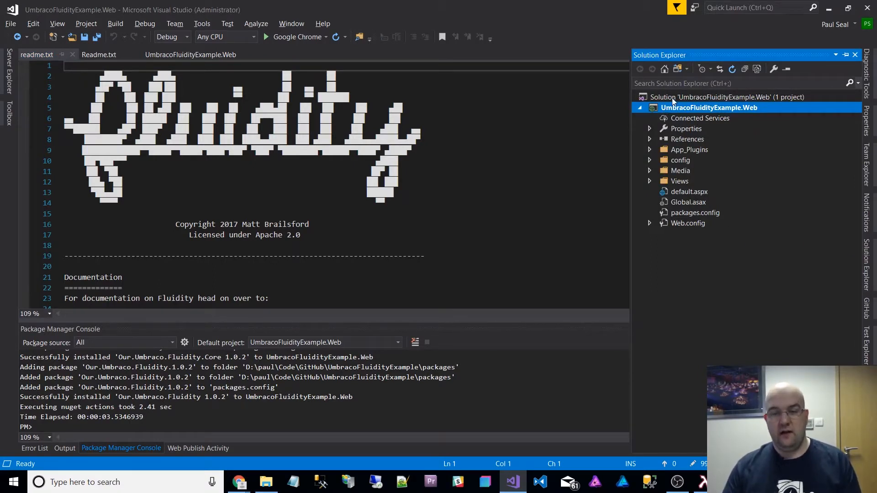
# Step: Add a Visual C# class library named UmbracoFluidityExample.Fluidity and select Class1.cs for deletion
pyautogui.rightClick(710, 108)
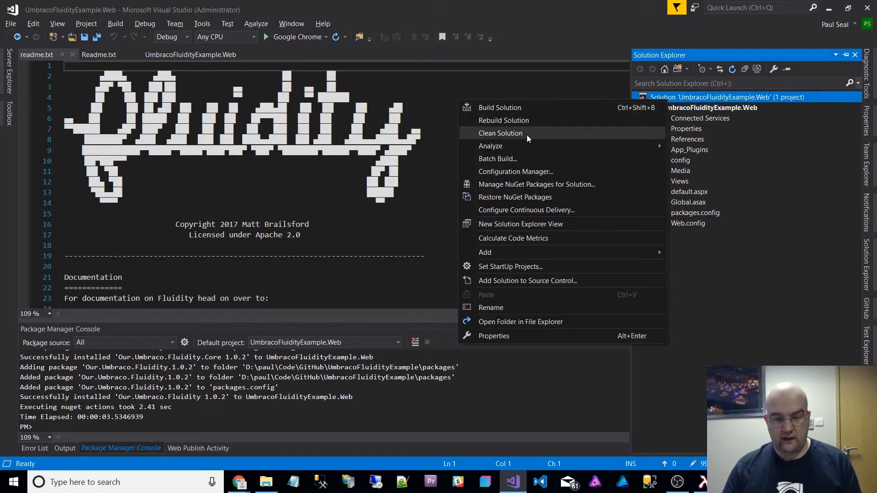
pyautogui.moveTo(484, 252)
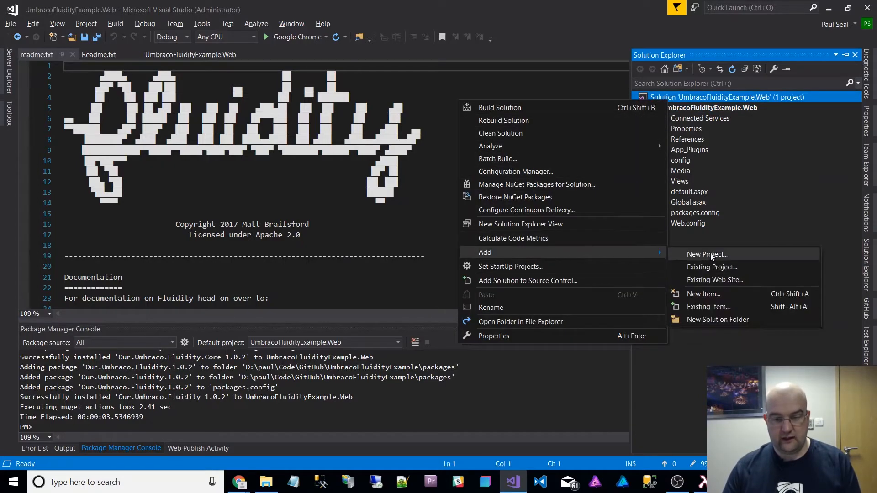
pyautogui.click(706, 254)
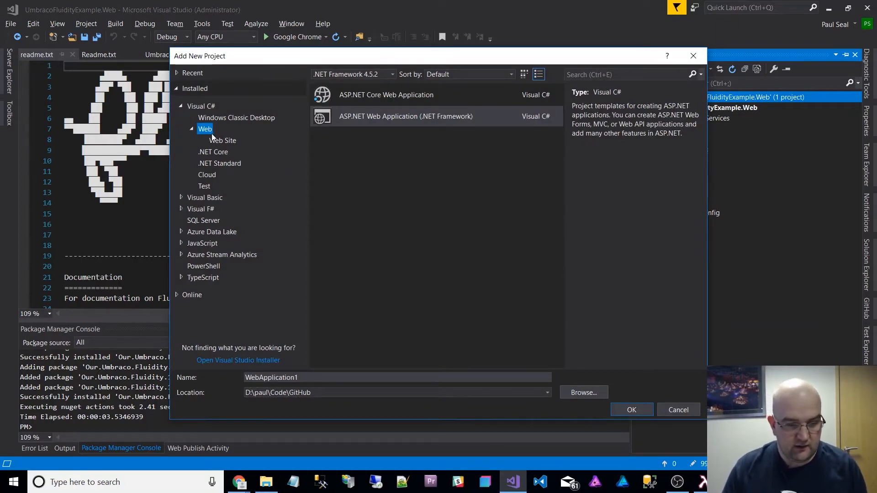
pyautogui.click(201, 106)
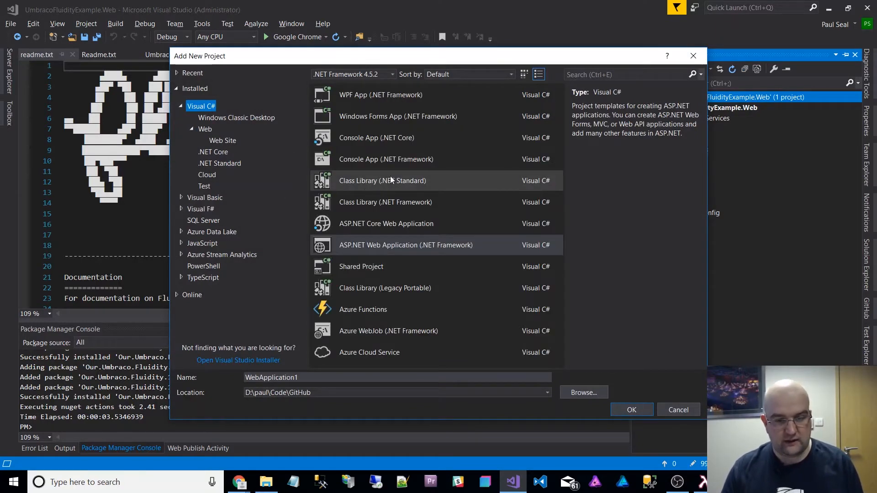
pyautogui.click(386, 202)
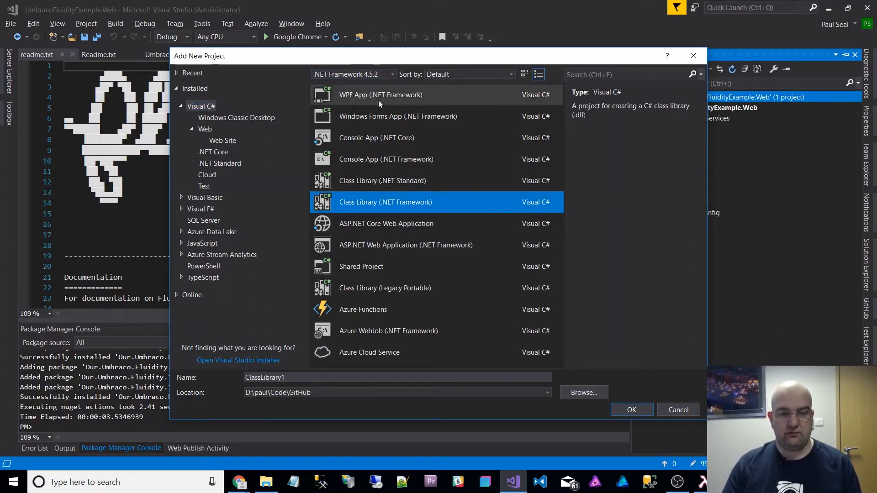
pyautogui.click(397, 377)
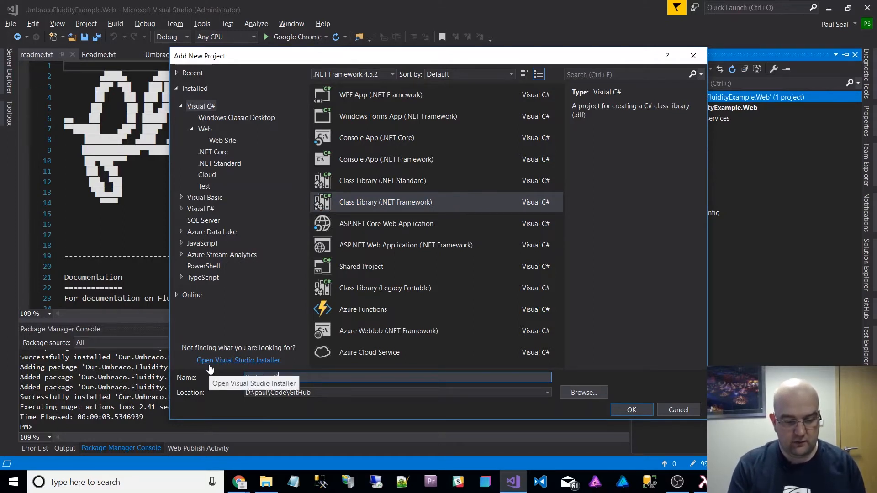
pyautogui.write('UmbracoFluidityExampl')
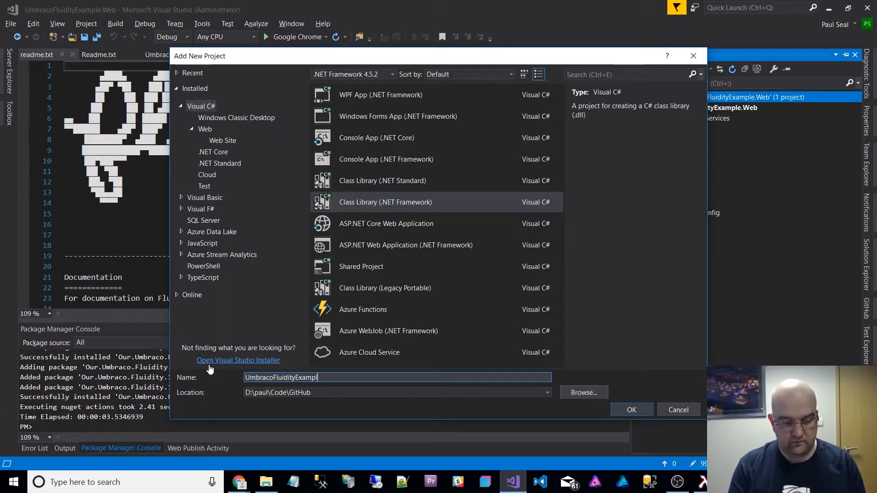
pyautogui.write('e.Fluidity')
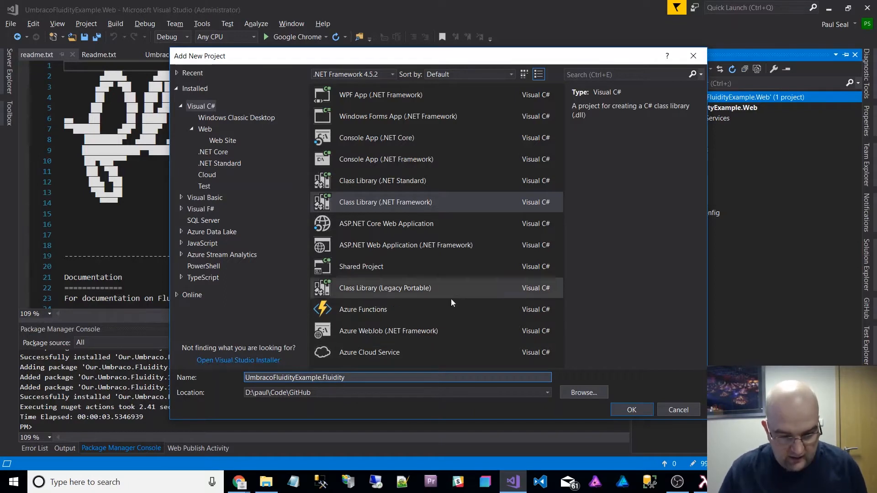
pyautogui.moveTo(511, 341)
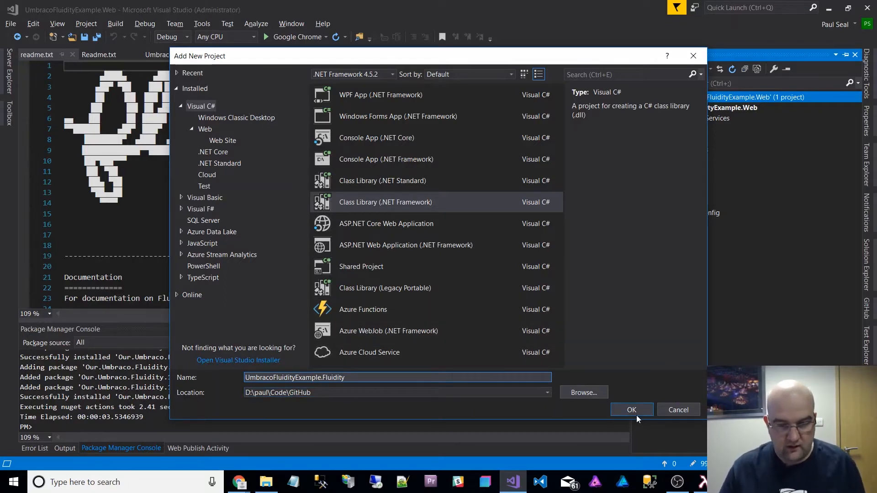
pyautogui.click(633, 409)
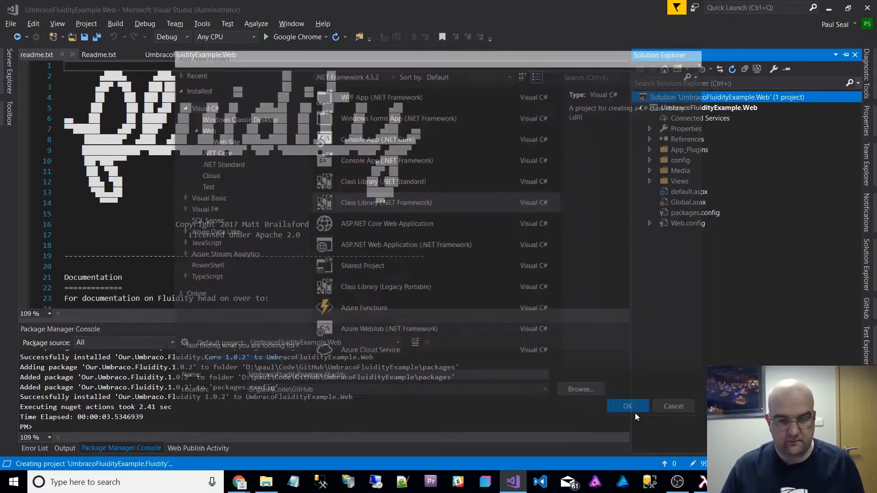
pyautogui.click(627, 406)
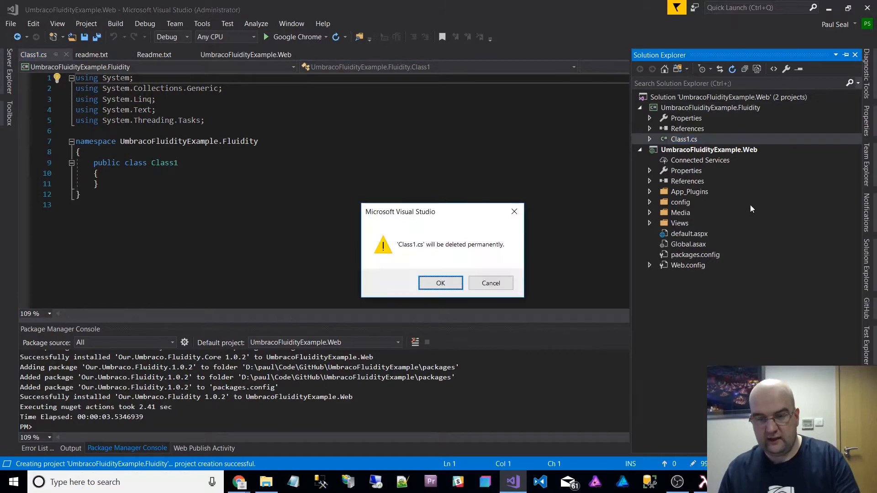
# Step: Delete Class1.cs and add Models/Person.cs containing the docs' Person poco model
pyautogui.click(440, 282)
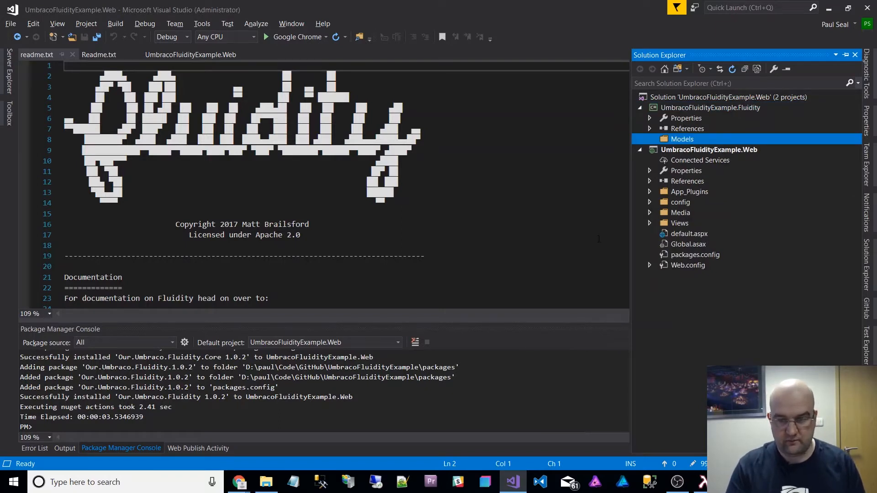
pyautogui.rightClick(683, 138)
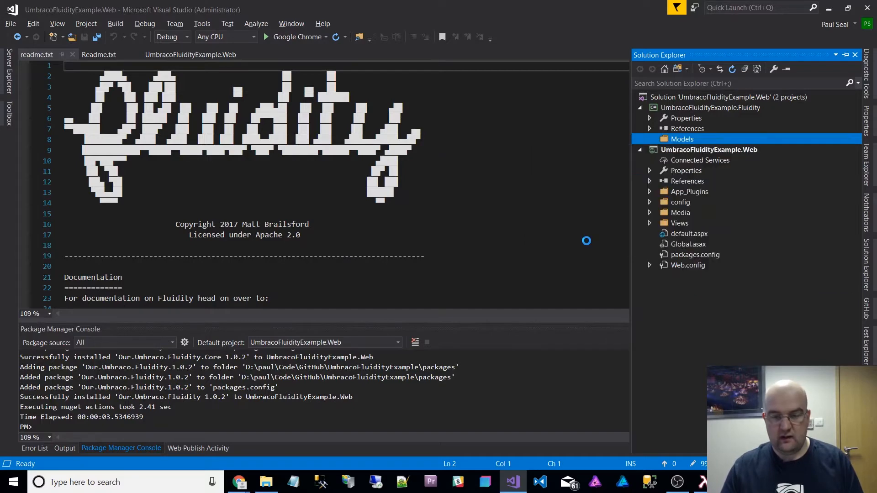
pyautogui.click(682, 139)
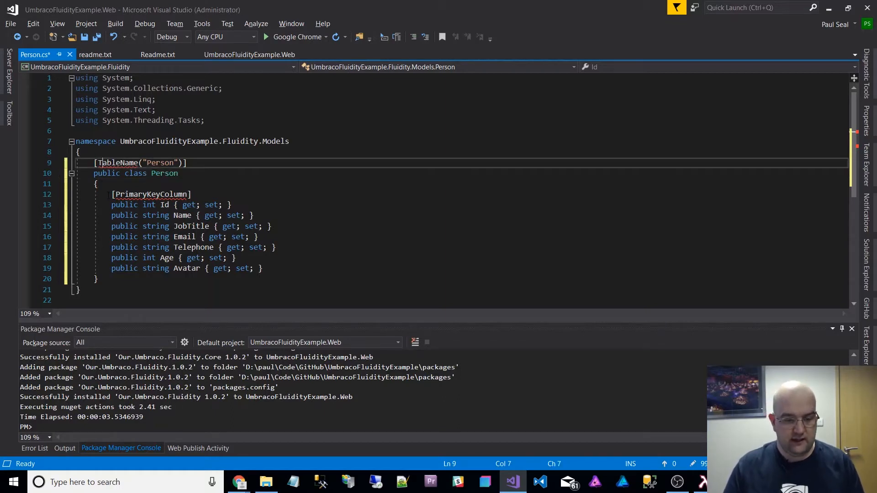
pyautogui.click(58, 163)
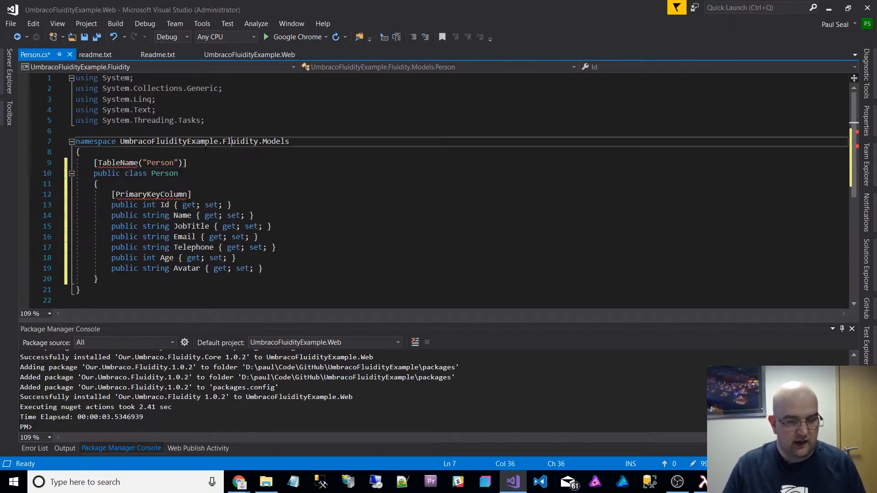
# Step: Type an Umbraco using reference into Person.cs and save the file
pyautogui.write('us')
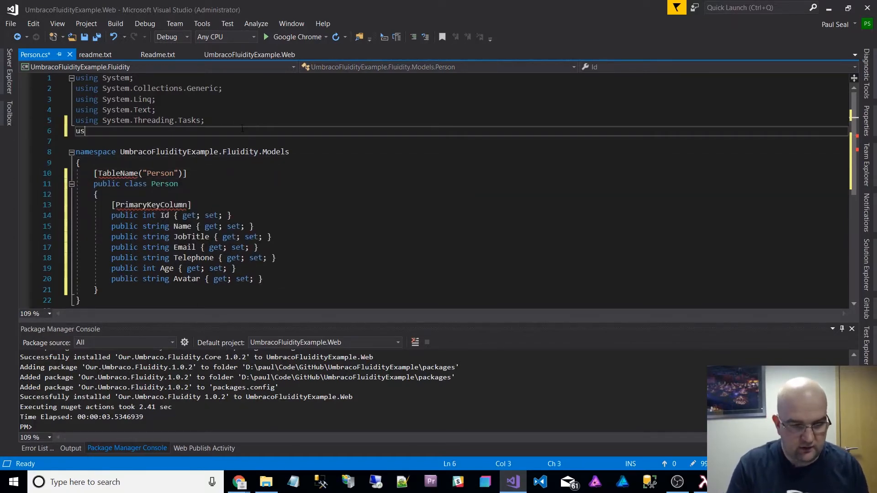
pyautogui.write('Umbraco')
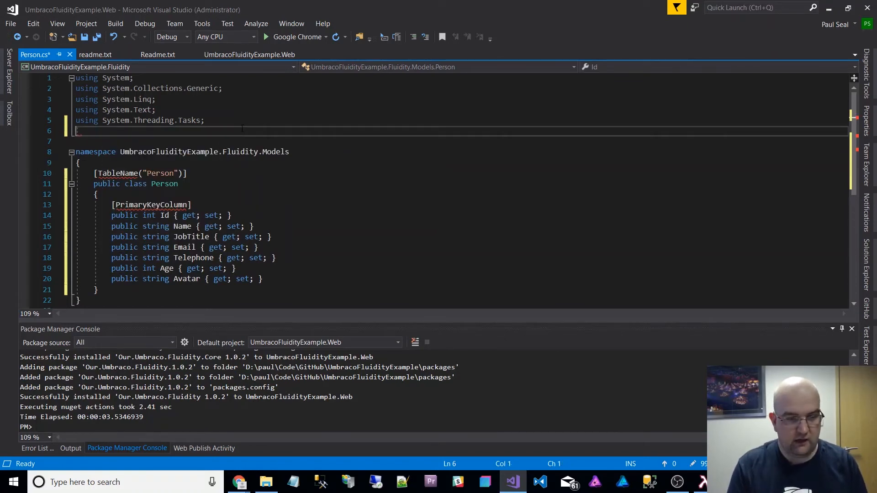
pyautogui.press('ctrl+s')
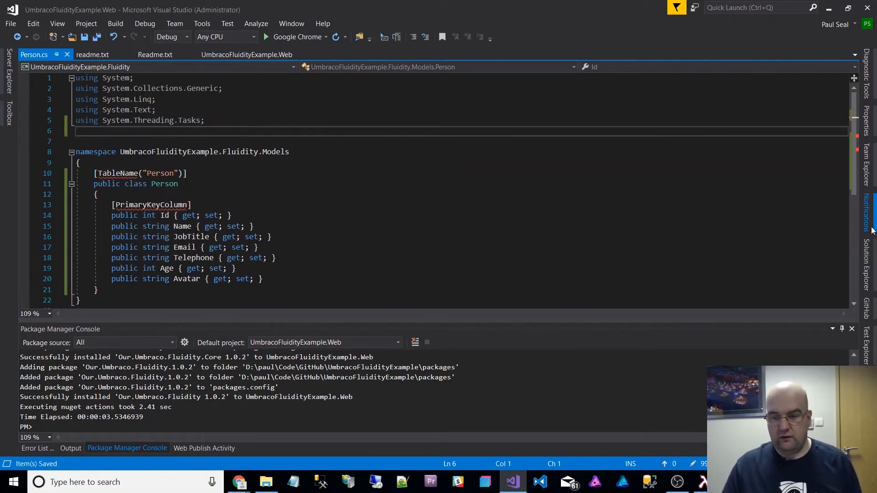
# Step: Open Manage NuGet Packages for Solution from the Tools menu
pyautogui.rightClick(711, 107)
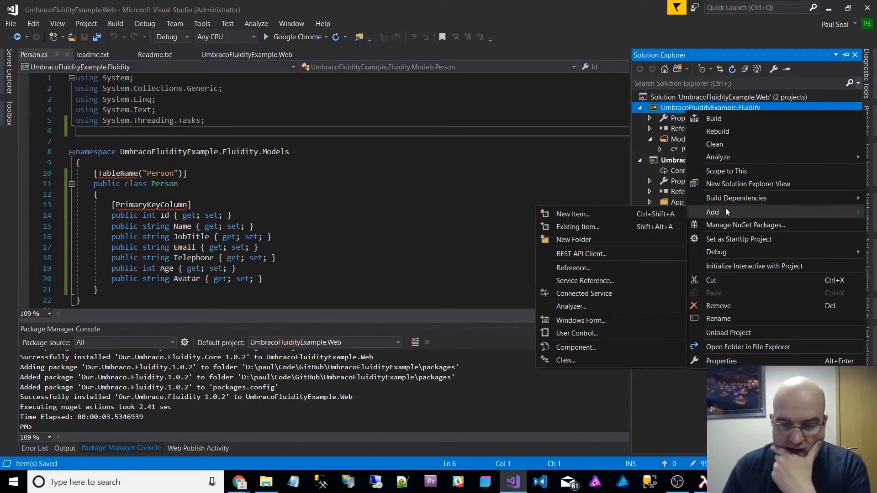
pyautogui.moveTo(573, 269)
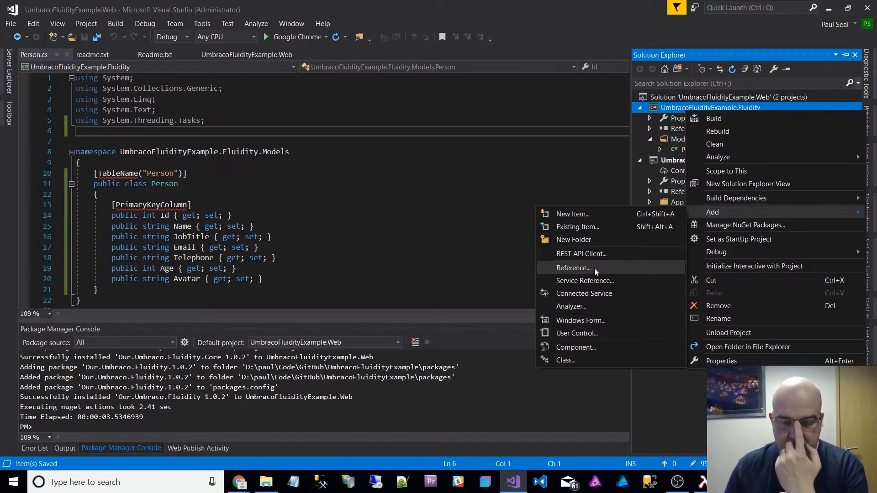
pyautogui.click(201, 24)
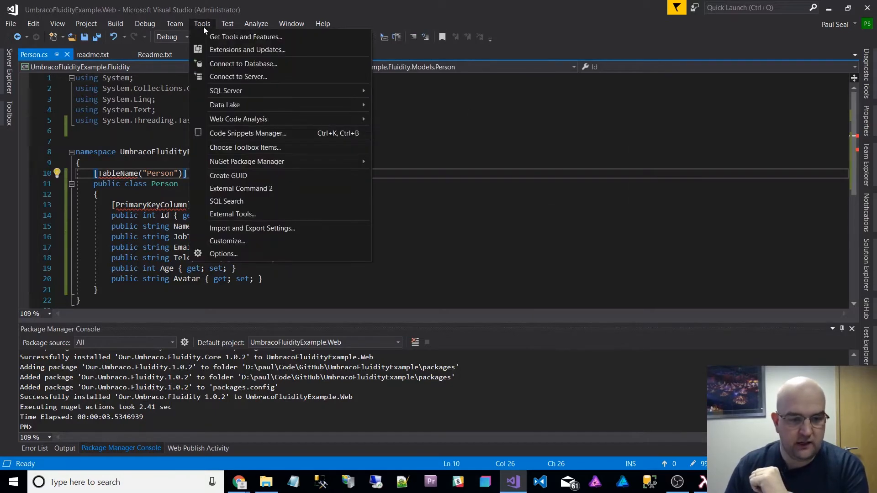
pyautogui.moveTo(247, 161)
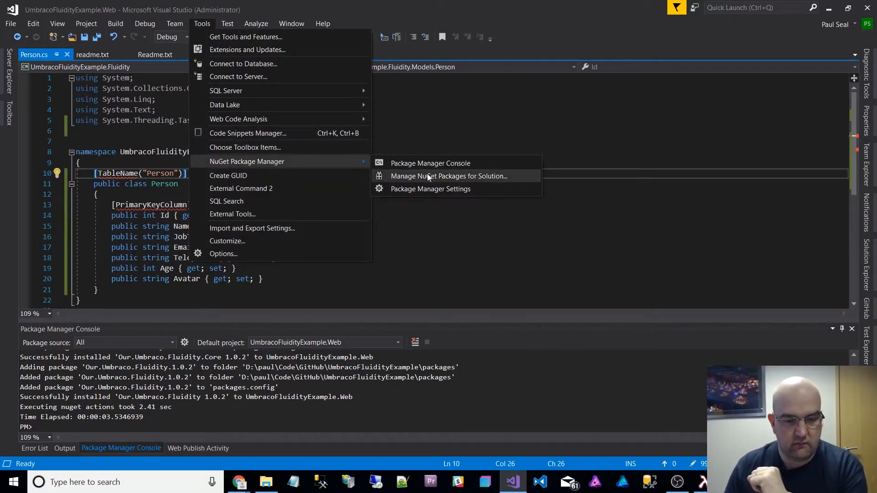
pyautogui.click(449, 176)
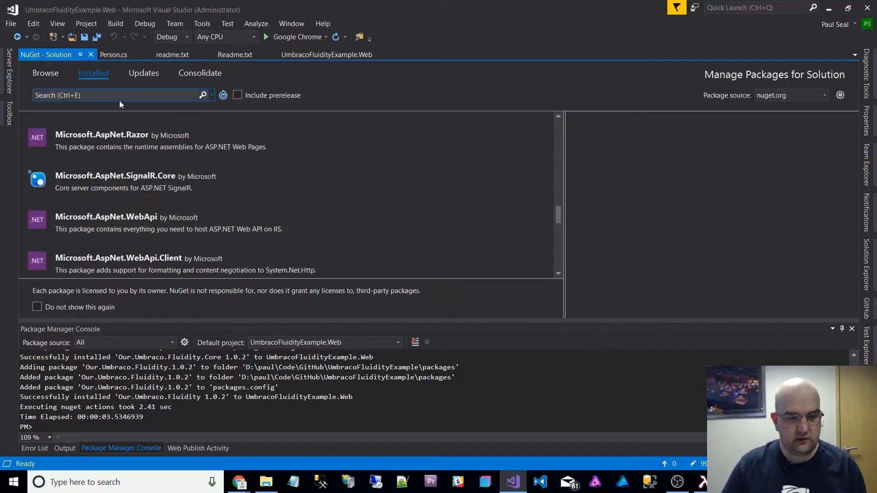
# Step: Install UmbracoCms.Core 7.10.3 from NuGet into the UmbracoFluidityExample.Fluidity project
pyautogui.write('umbraco')
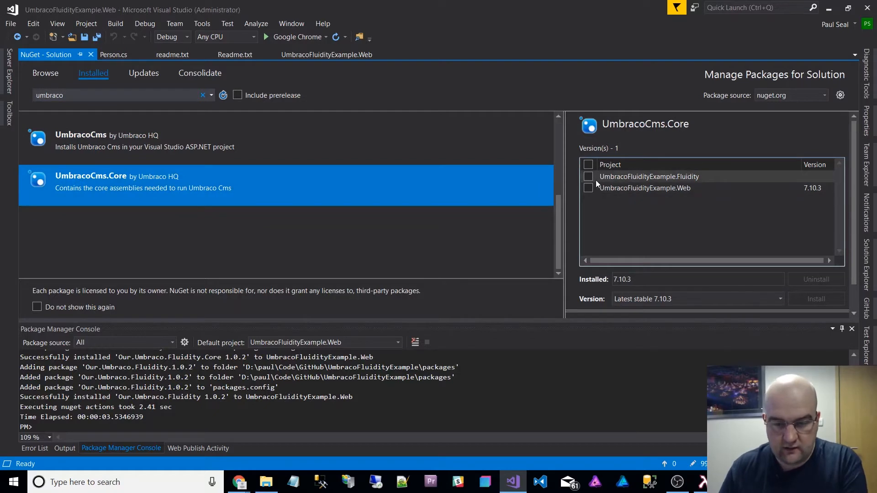
pyautogui.click(588, 177)
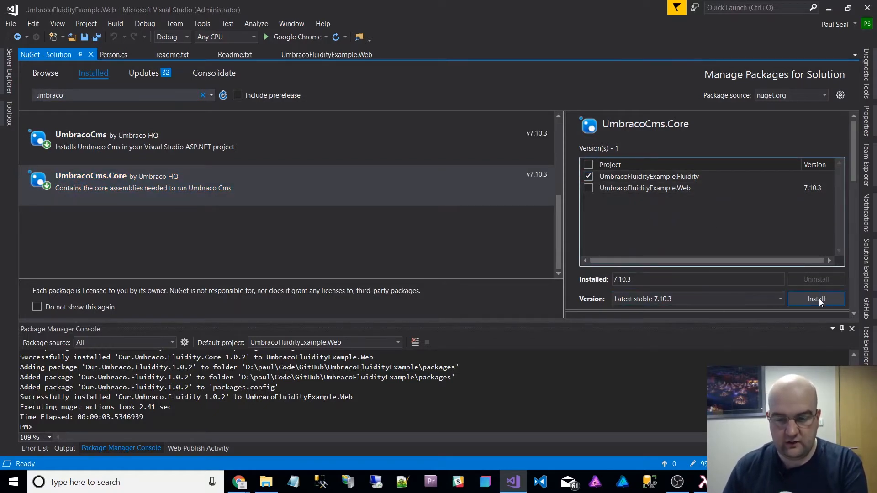
pyautogui.click(817, 299)
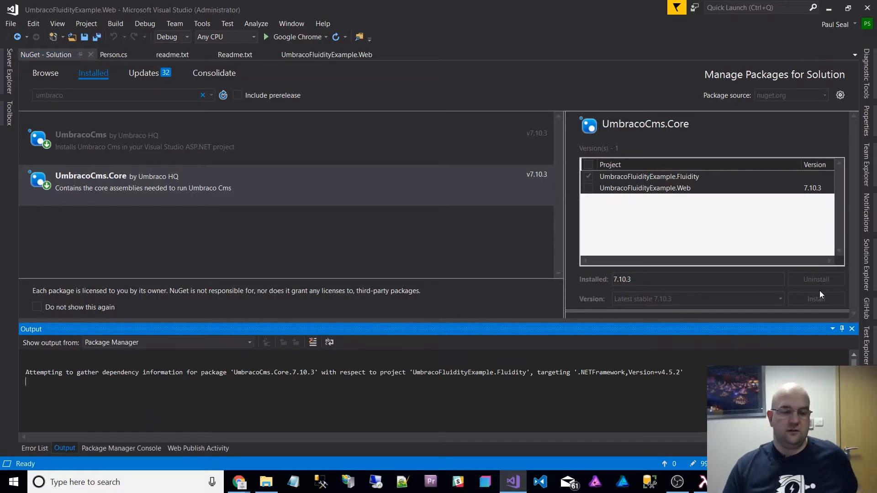
pyautogui.moveTo(801, 272)
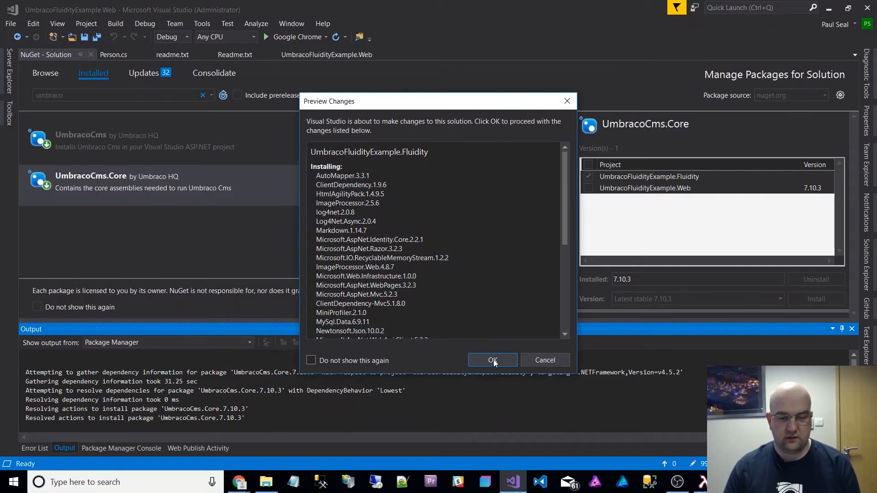
pyautogui.click(491, 359)
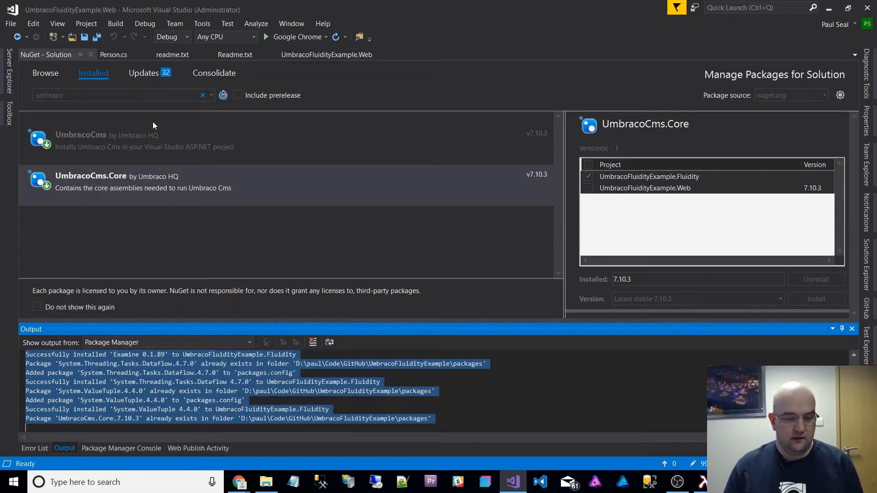
pyautogui.moveTo(588, 381)
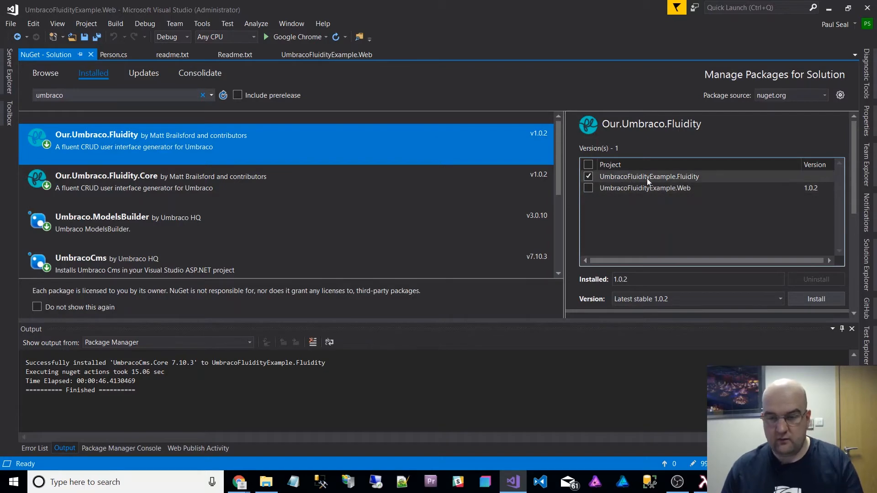
# Step: Install Our.Umbraco.Fluidity 1.0.2 into the Fluidity project, accepting the package changes
pyautogui.click(815, 299)
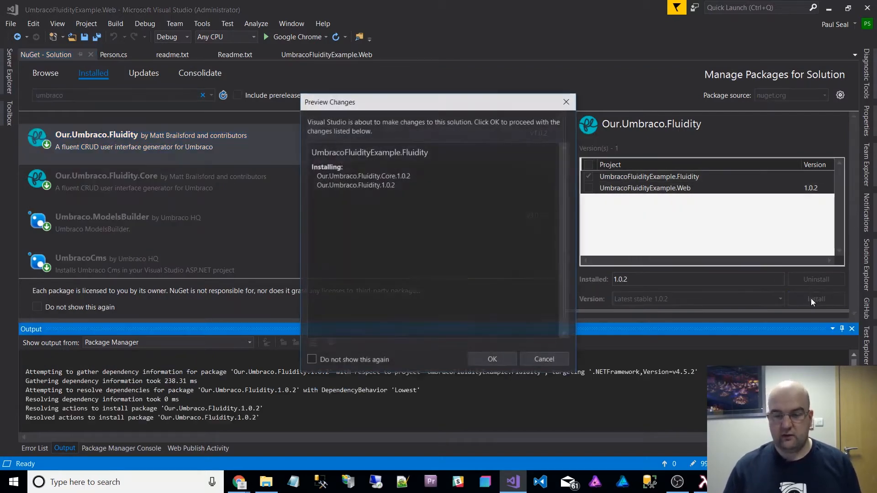
pyautogui.click(491, 359)
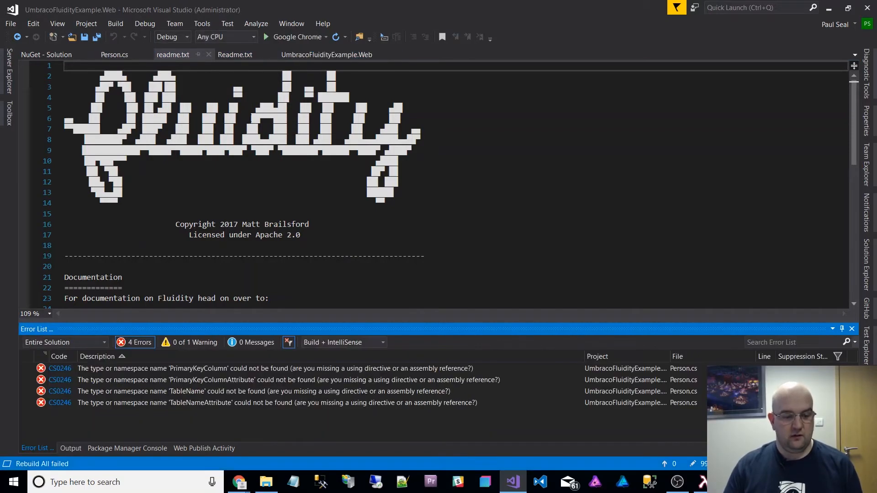
# Step: Add Umbraco.Core.Persistence and DatabaseAnnotations using directives to Person.cs and save
pyautogui.click(114, 54)
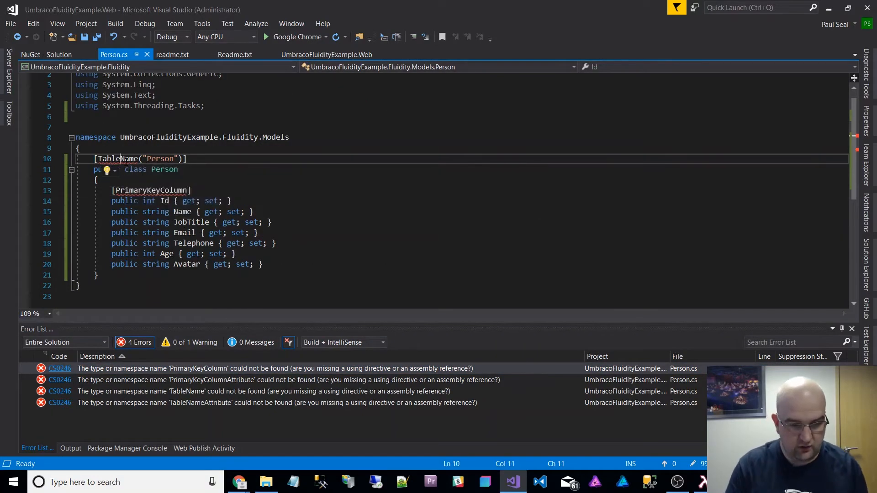
pyautogui.click(107, 169)
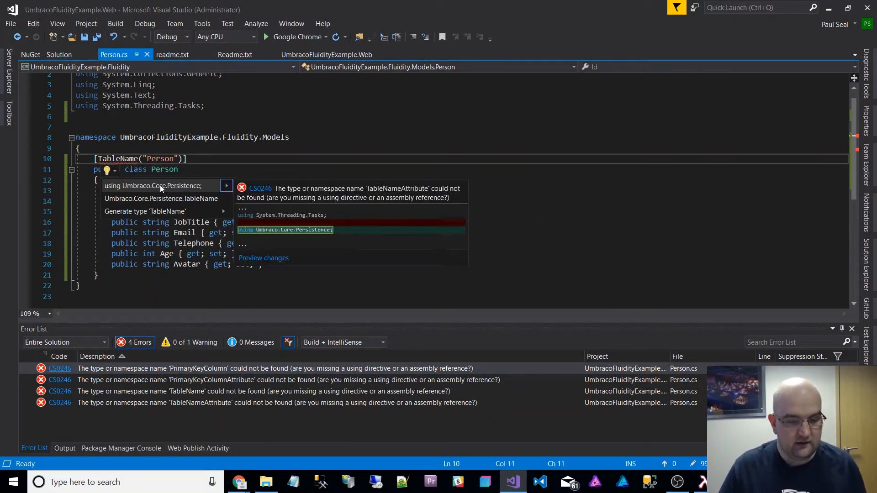
pyautogui.click(151, 186)
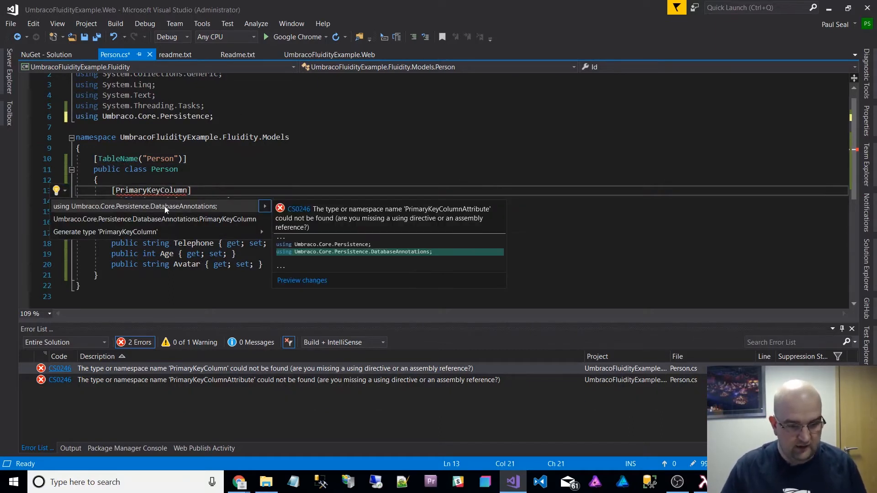
pyautogui.click(134, 207)
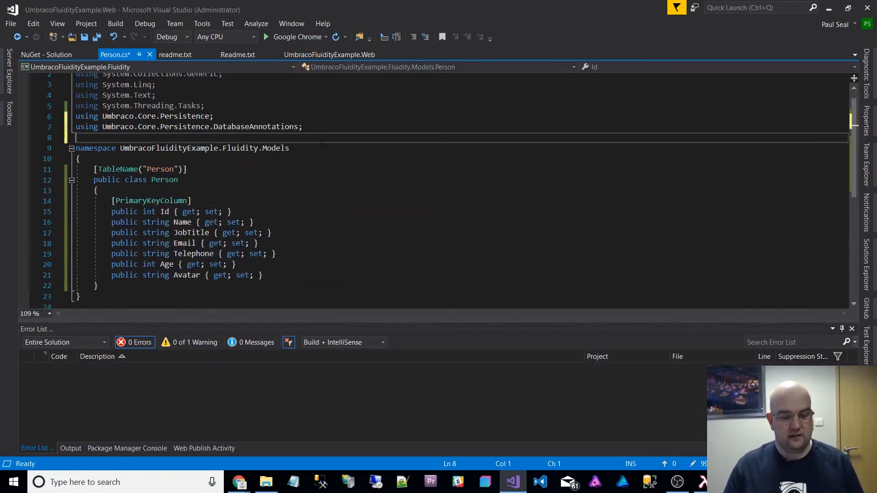
pyautogui.press('ctrl+s')
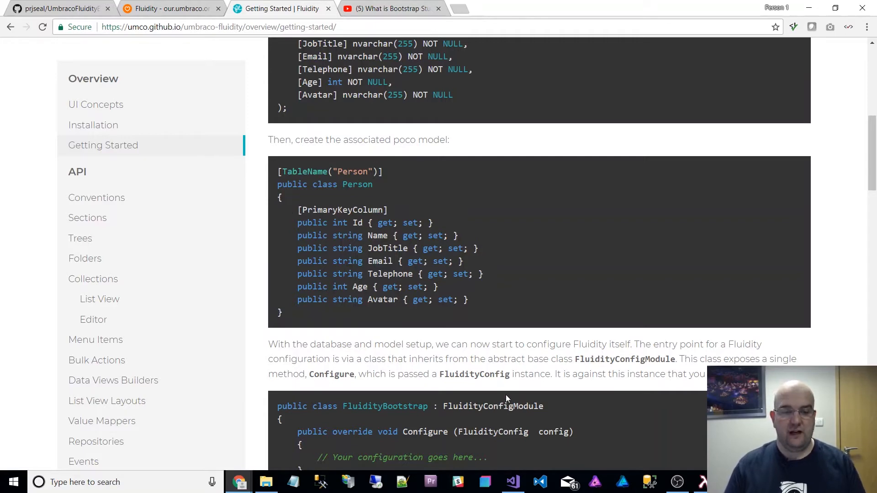
# Step: Scroll the Fluidity Getting Started guide down to the FluidityBootstrap configuration examples
pyautogui.scroll(-3)
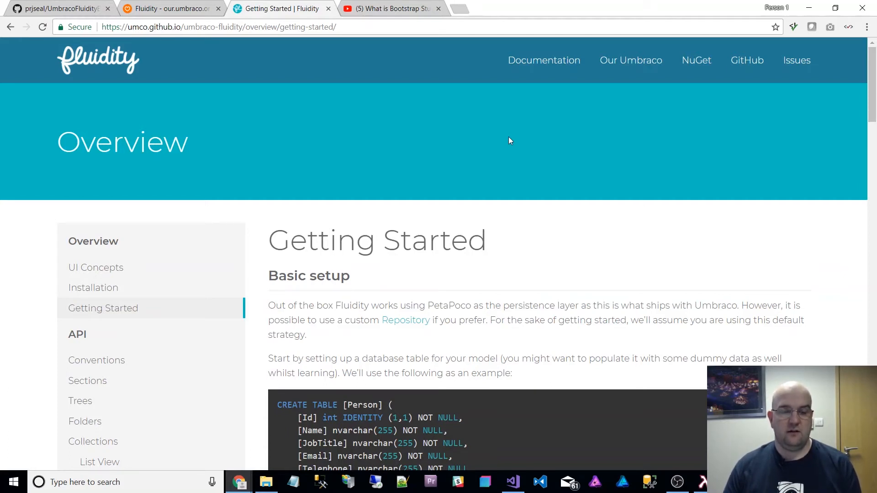
pyautogui.moveTo(533, 175)
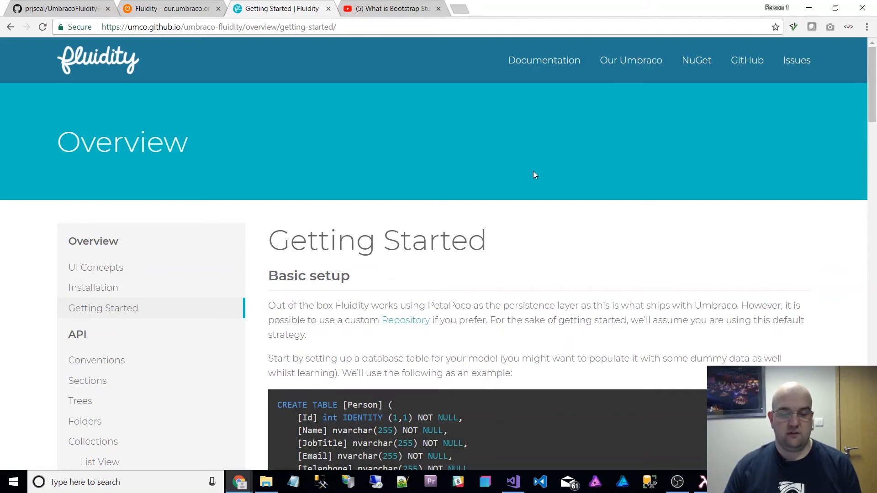
pyautogui.scroll(-3)
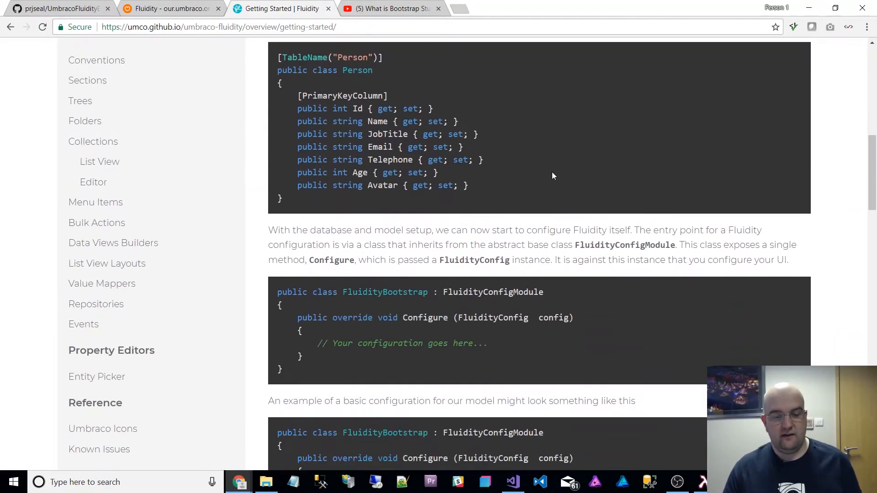
pyautogui.scroll(-3)
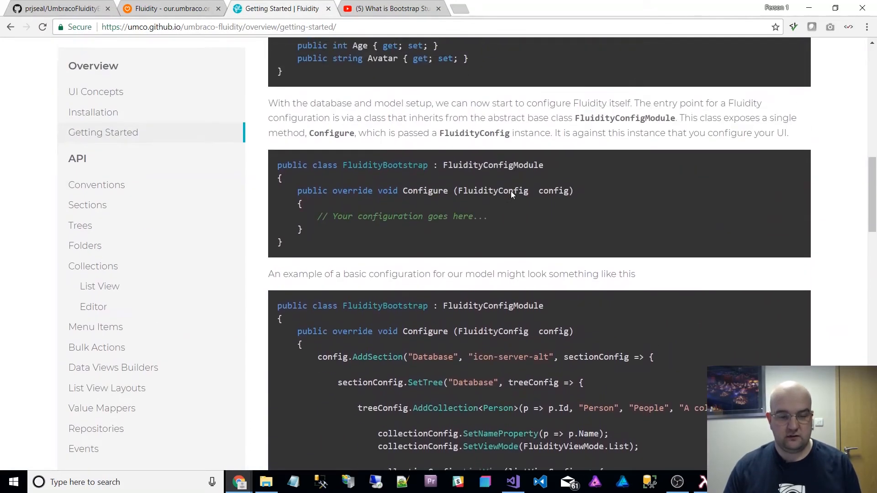
pyautogui.scroll(-3)
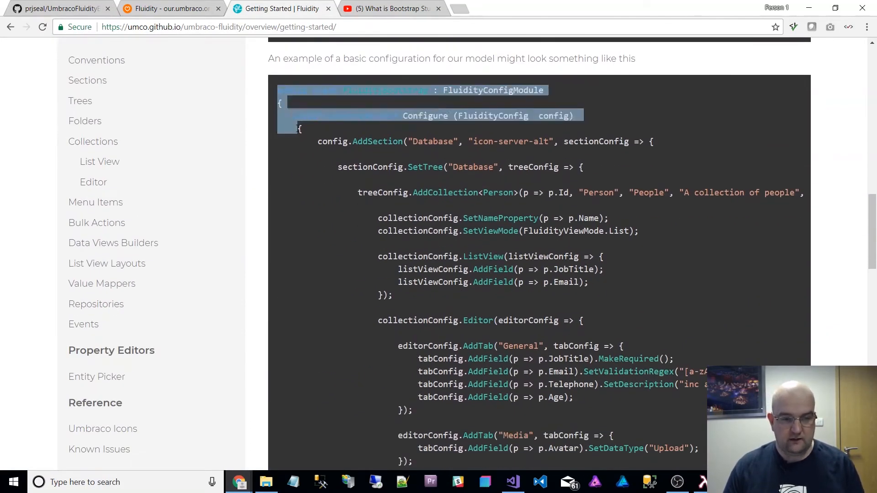
pyautogui.scroll(-3)
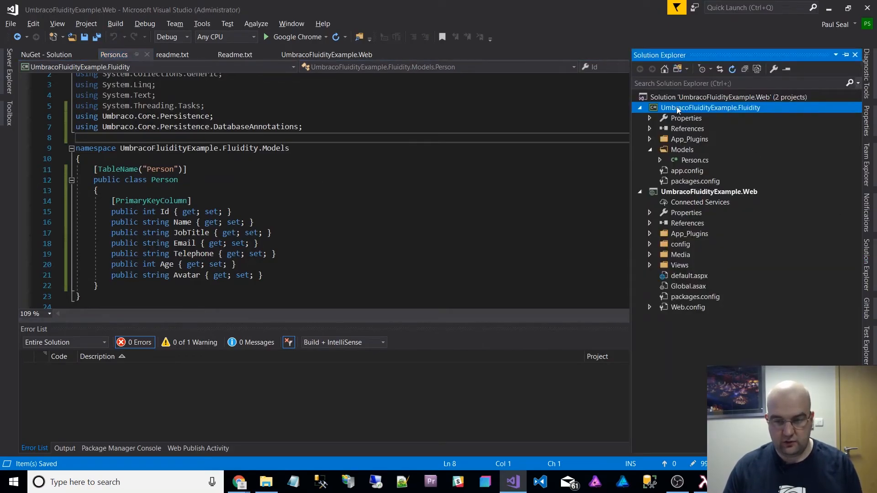
# Step: Create a ConfigModules folder holding a new FluidityBootstrapper class in the Fluidity project
pyautogui.rightClick(710, 107)
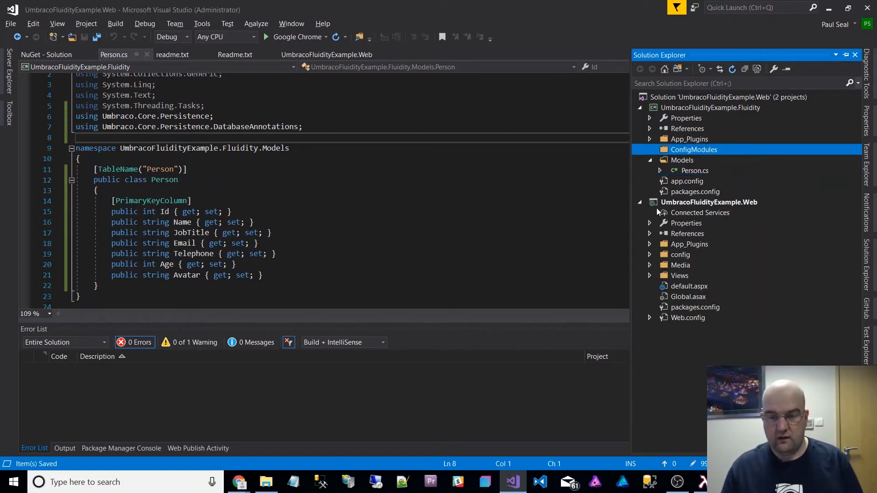
pyautogui.rightClick(694, 150)
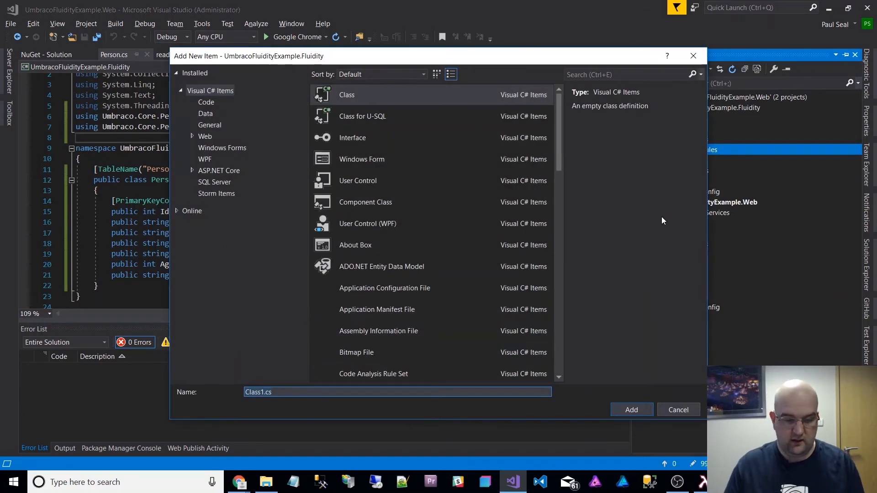
pyautogui.write('FluidityBoot')
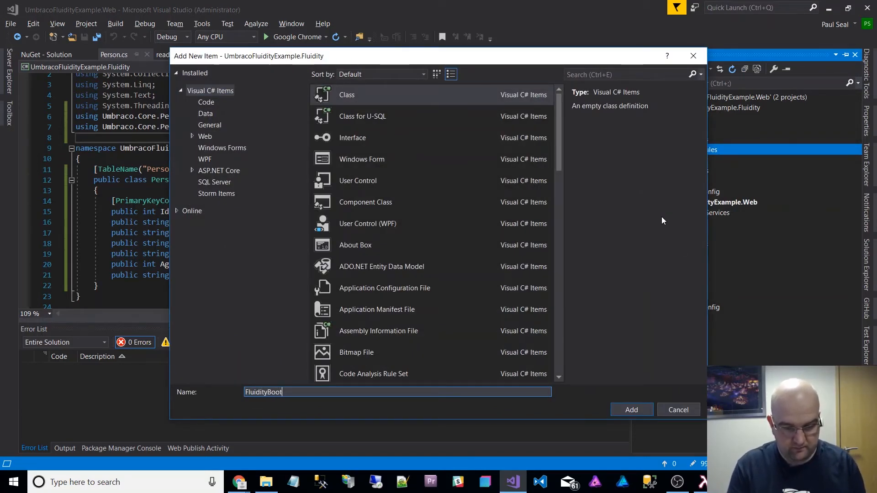
pyautogui.write('strapper')
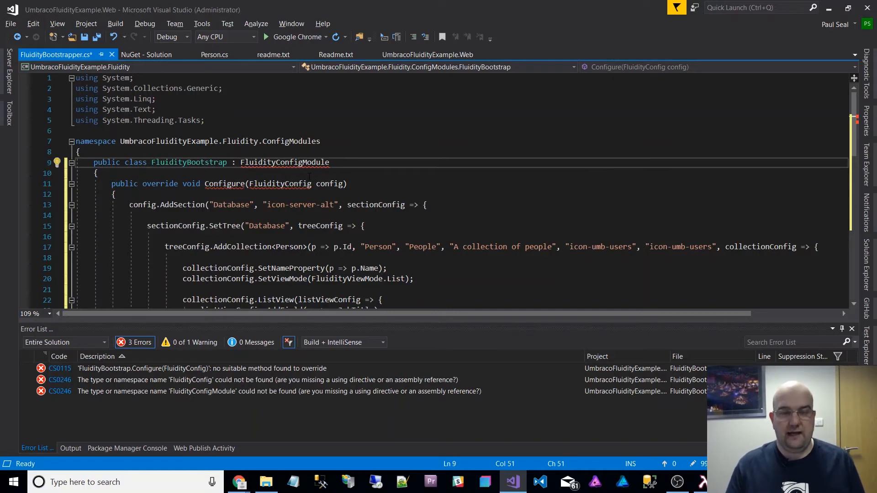
# Step: Import the Fluidity.Configuration, Fluidity and Models namespaces into FluidityBootstrapper.cs
pyautogui.click(57, 162)
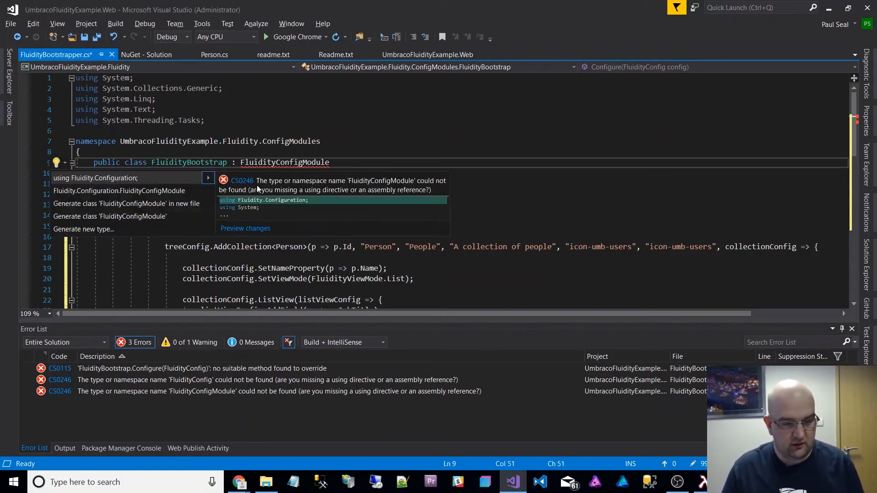
pyautogui.click(263, 200)
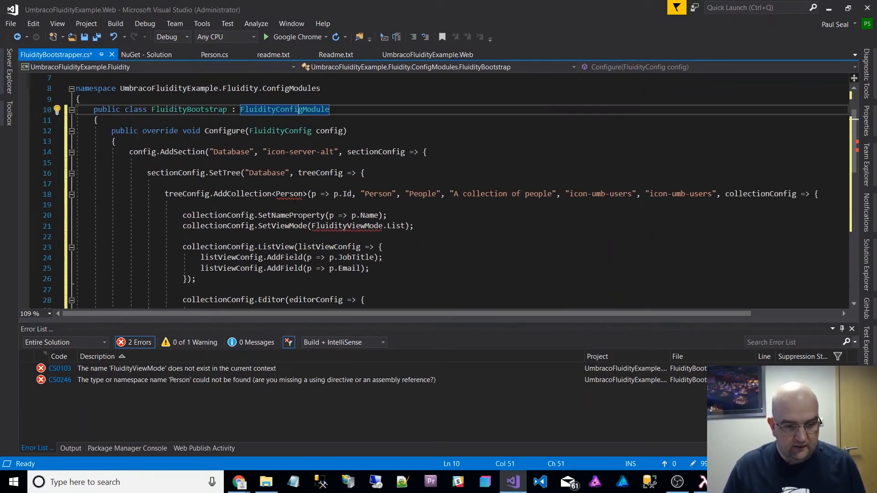
pyautogui.click(309, 237)
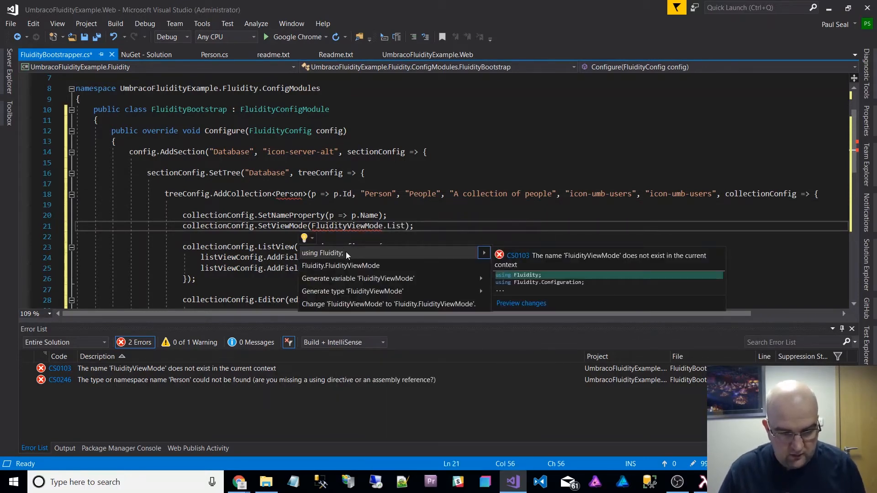
pyautogui.click(321, 252)
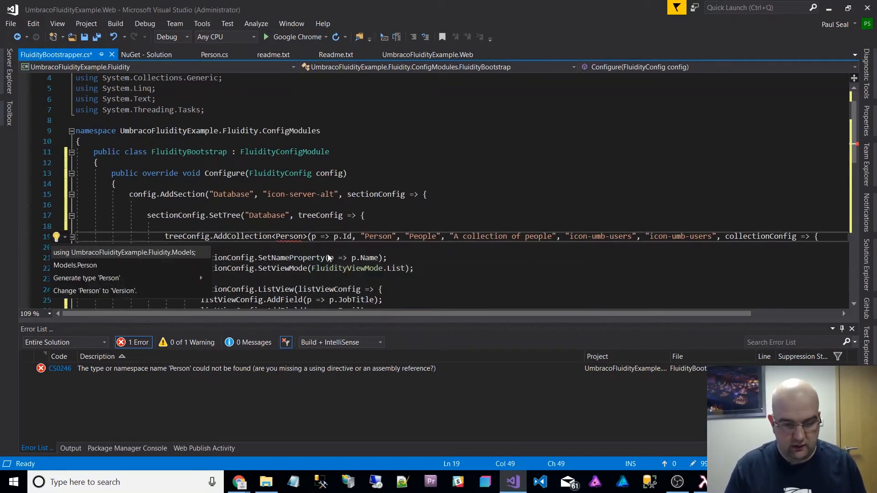
pyautogui.click(127, 253)
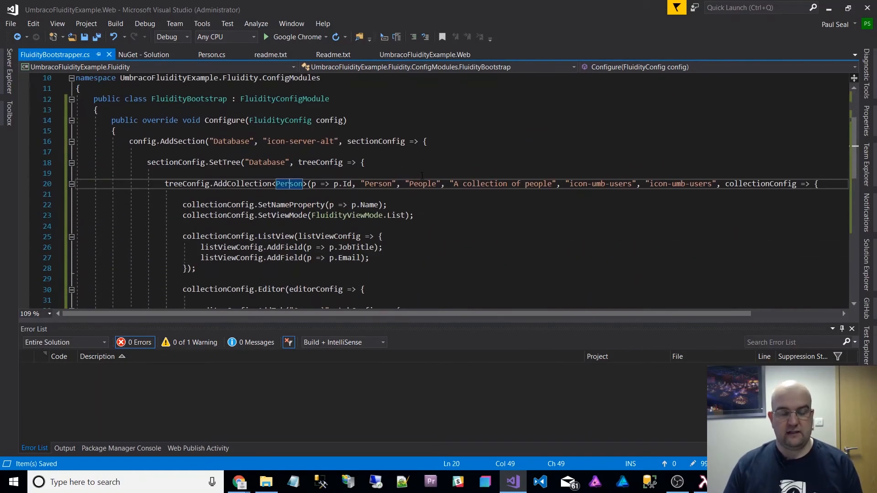
pyautogui.scroll(-3)
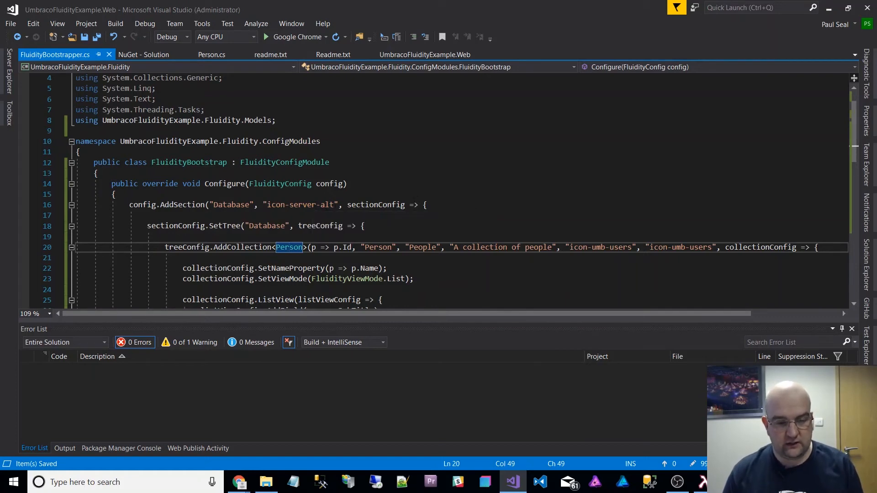
pyautogui.scroll(-3)
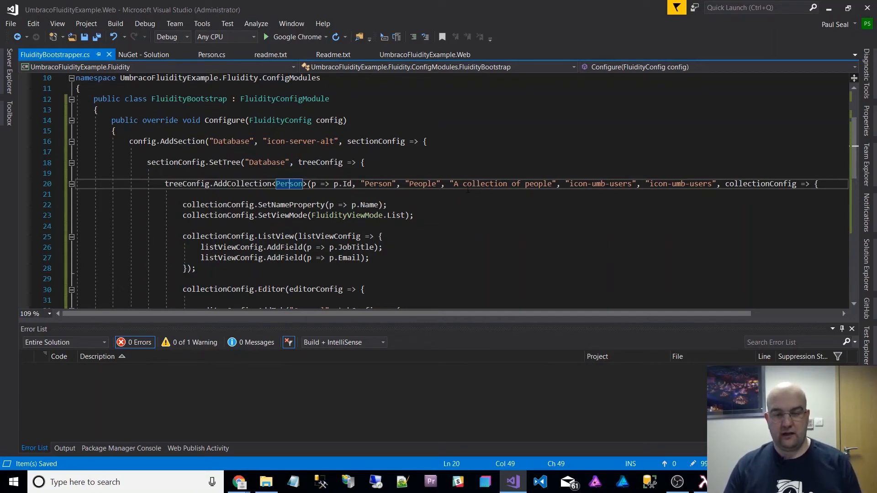
pyautogui.scroll(-3)
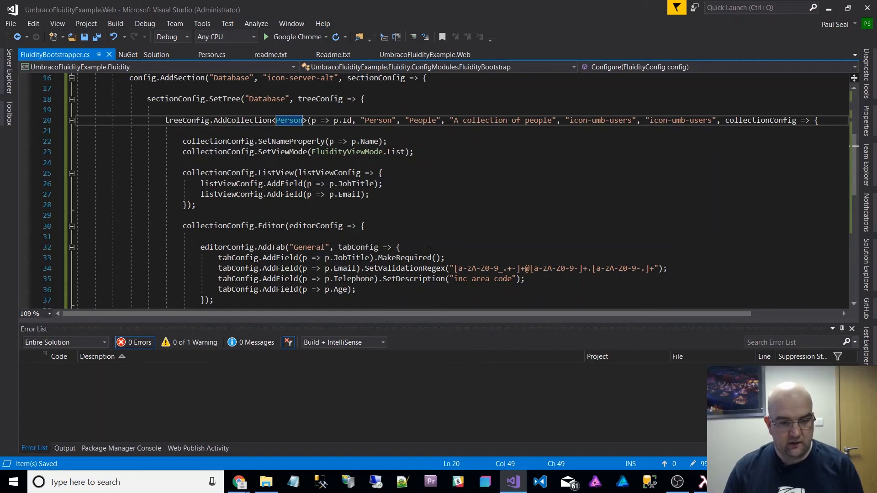
pyautogui.scroll(-3)
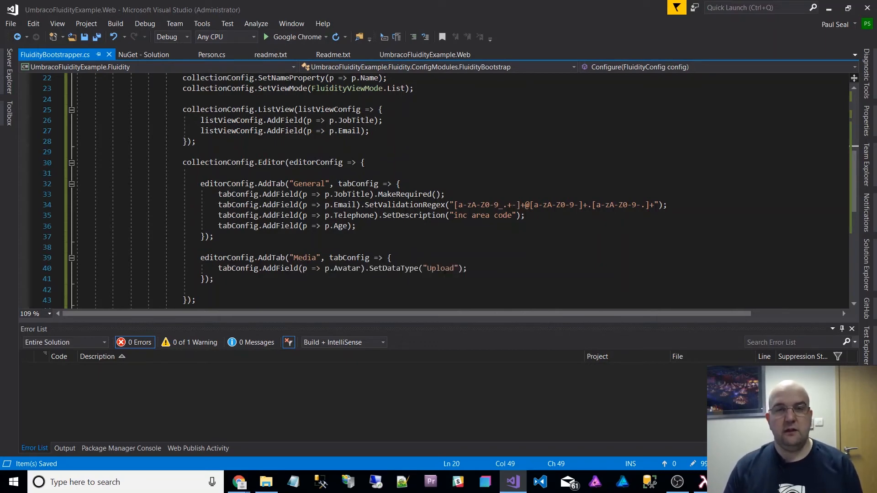
pyautogui.moveTo(440, 268)
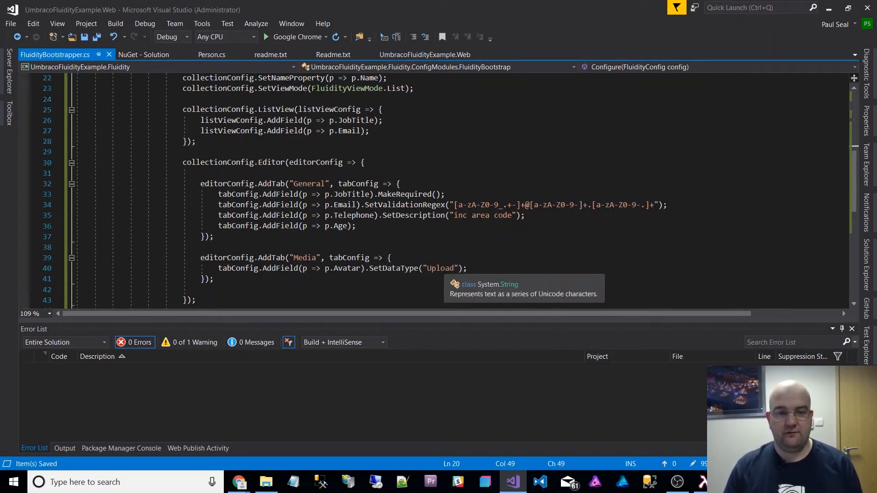
pyautogui.scroll(-3)
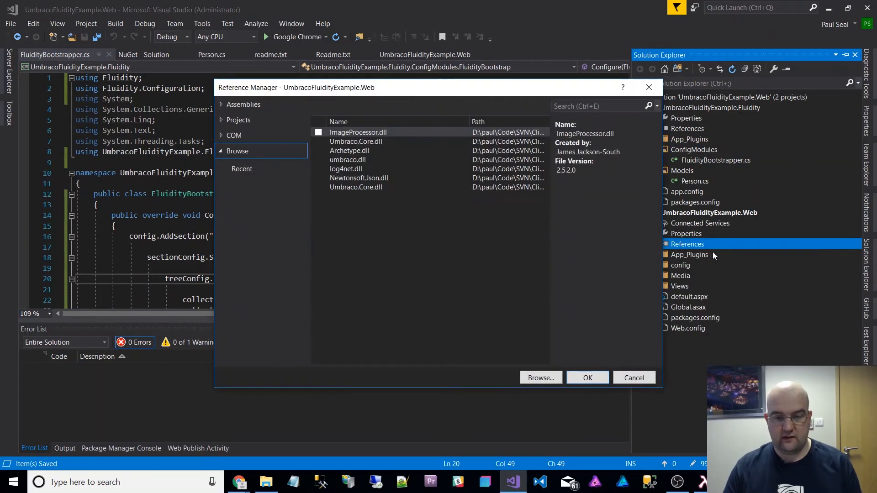
# Step: Reference the UmbracoFluidityExample.Fluidity project from the Web project and rebuild
pyautogui.click(239, 119)
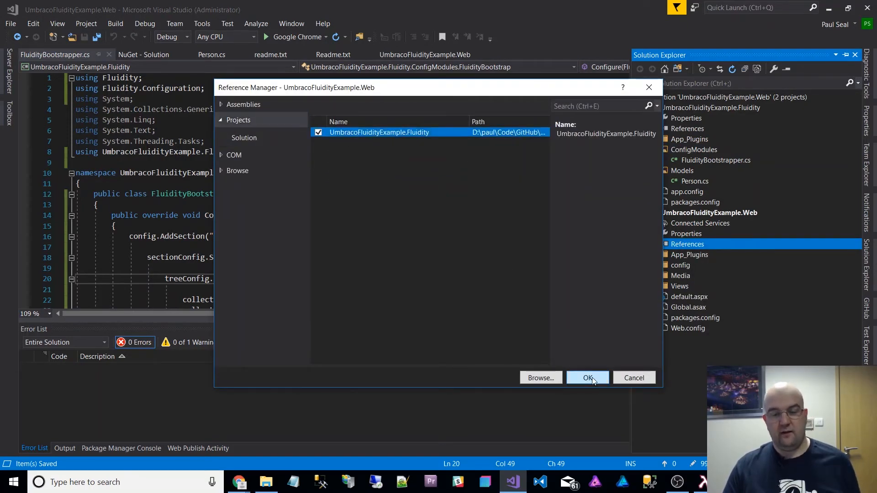
pyautogui.click(587, 377)
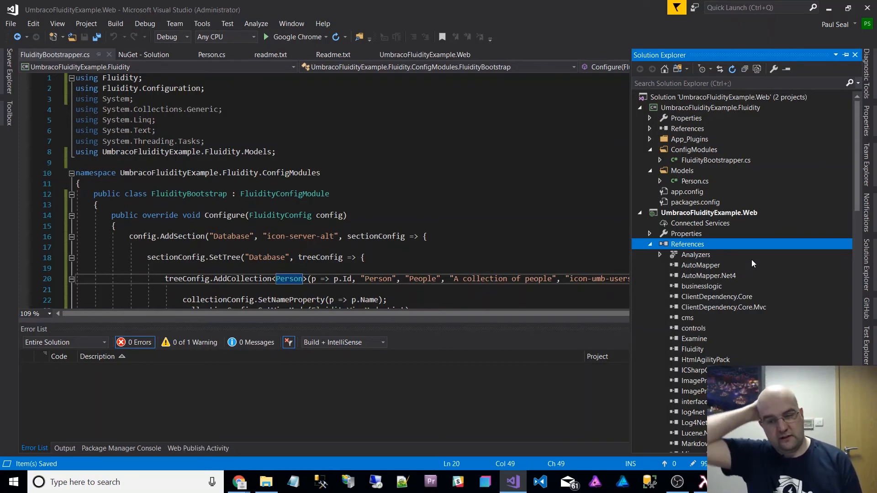
pyautogui.click(640, 107)
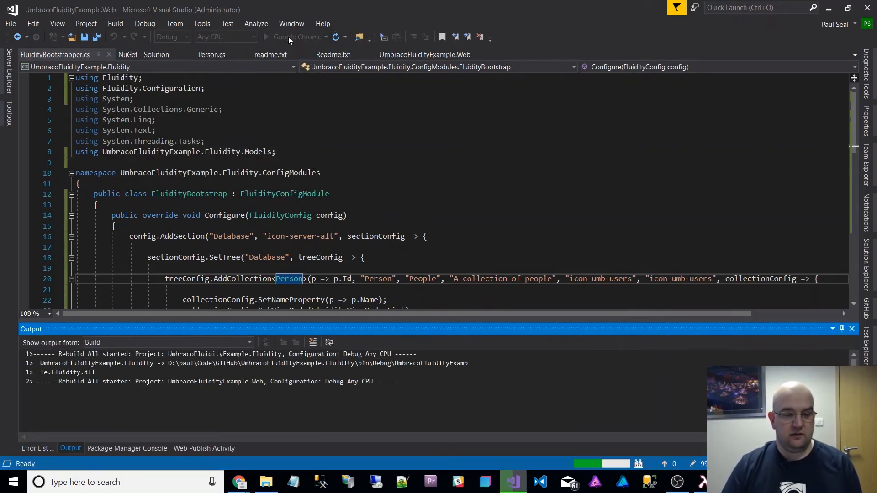
pyautogui.moveTo(297, 37)
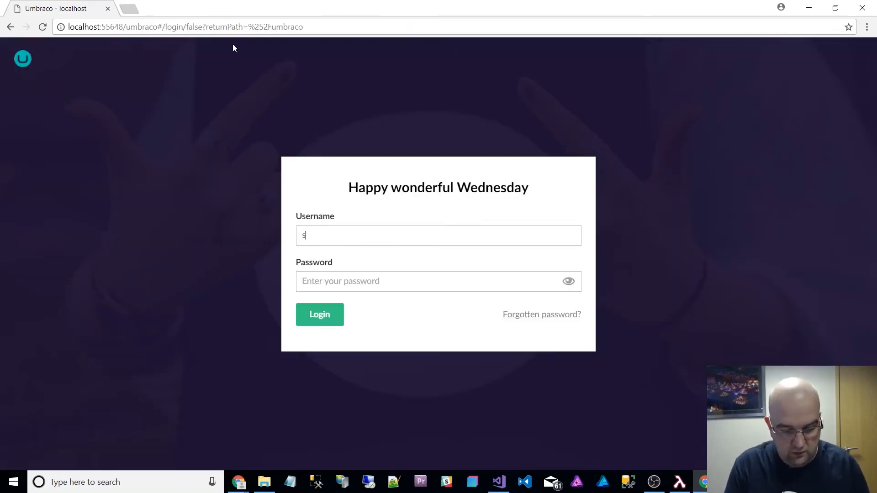
# Step: Enter the login credentials and sign into the Umbraco backoffice
pyautogui.write('etup@')
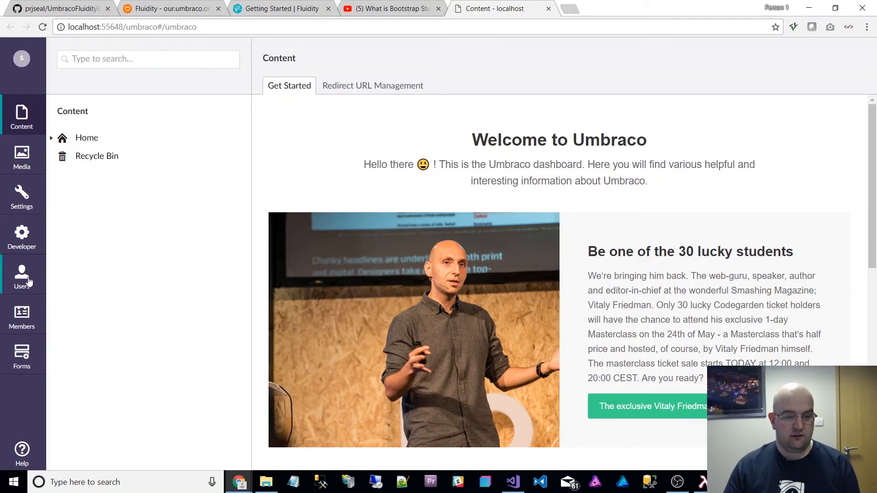
# Step: Grant the Administrators group the Database section, then open that section
pyautogui.click(21, 274)
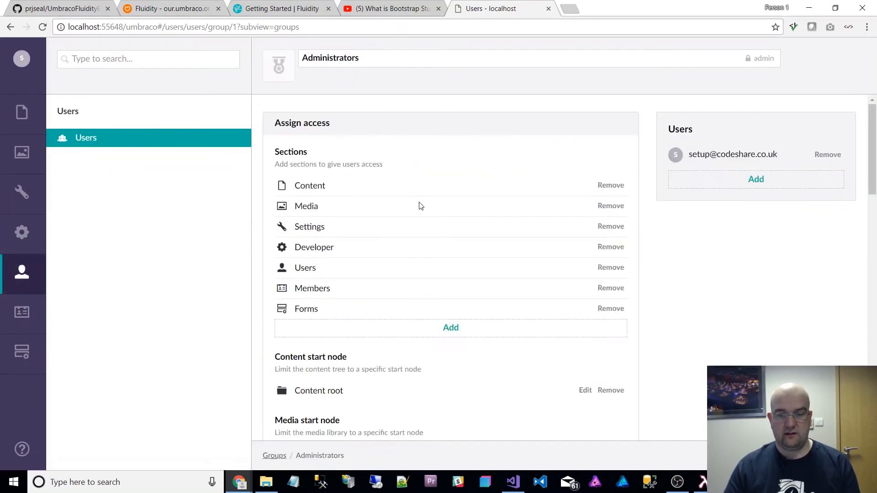
pyautogui.click(451, 327)
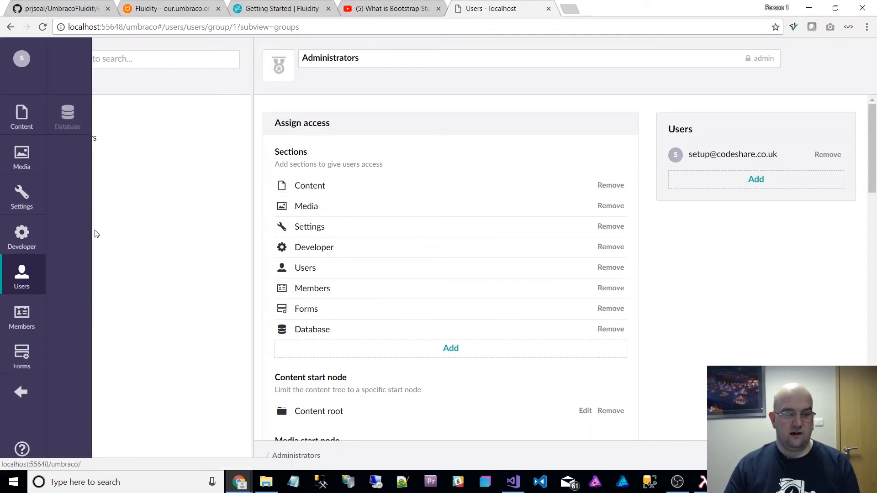
pyautogui.click(67, 112)
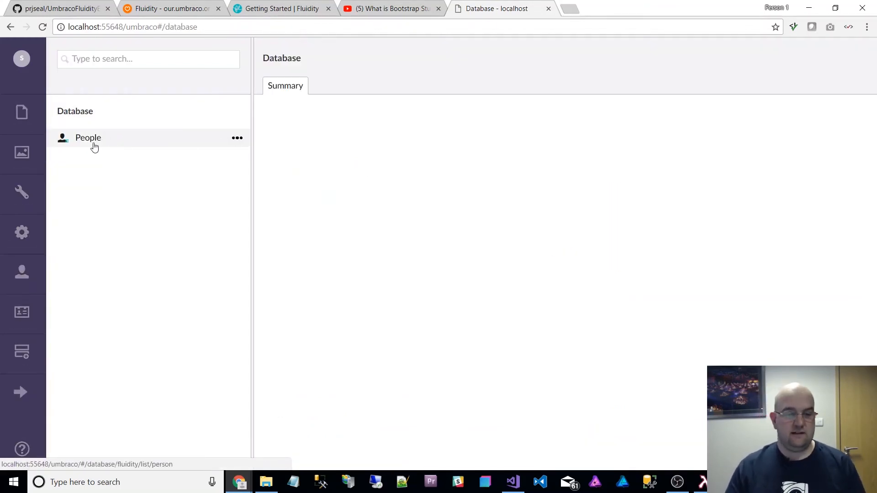
# Step: Start a new person in People: Paul, job title Dev, email, telephone 3423, age 21
pyautogui.click(87, 138)
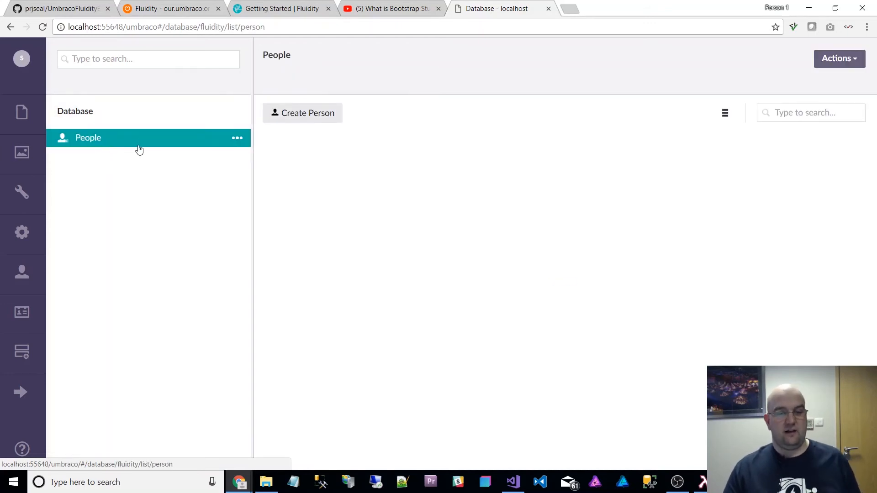
pyautogui.click(302, 113)
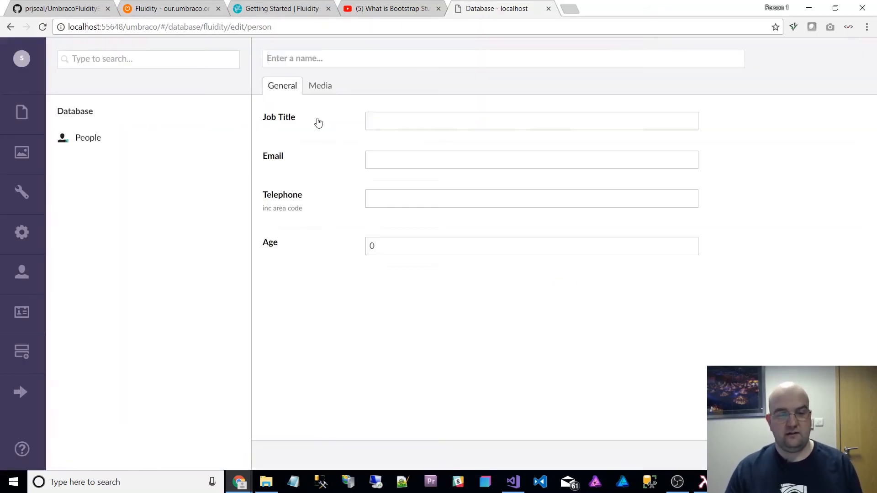
pyautogui.write('Paul')
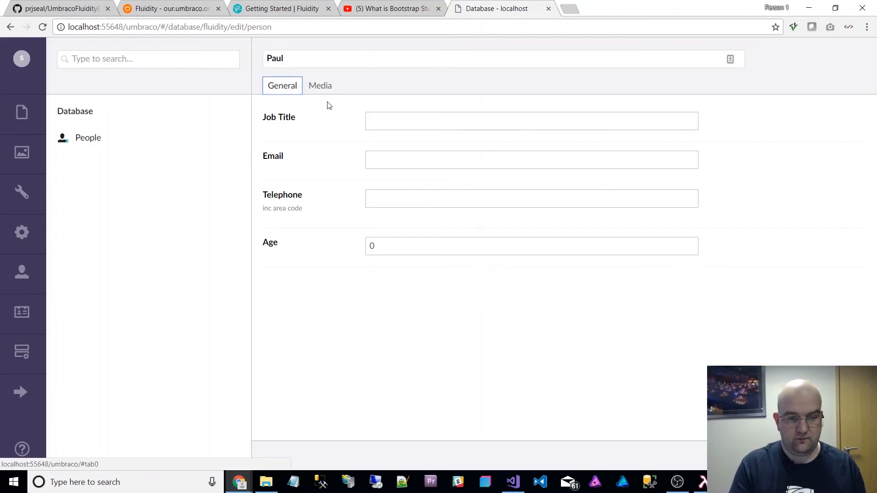
pyautogui.write('Dev')
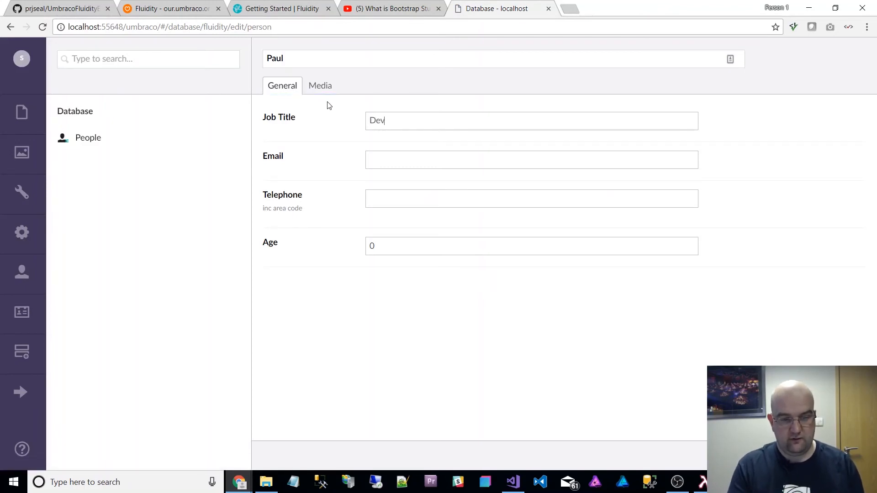
pyautogui.write('yeah')
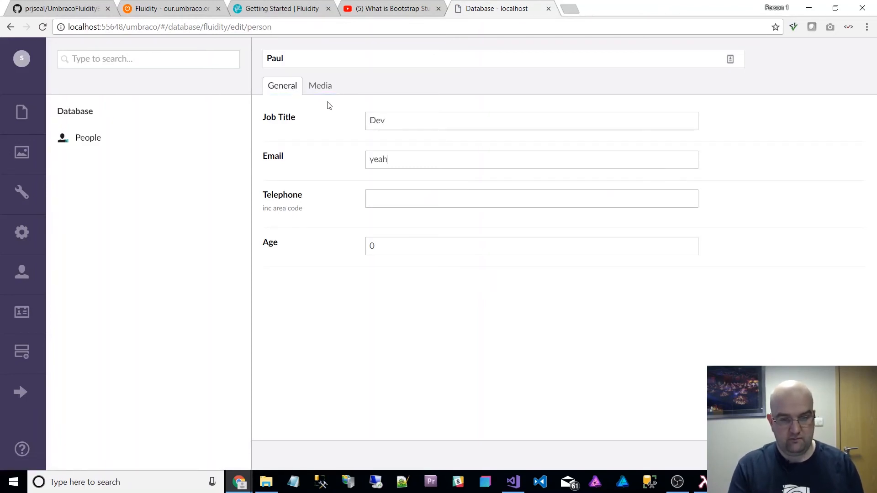
pyautogui.write('@year')
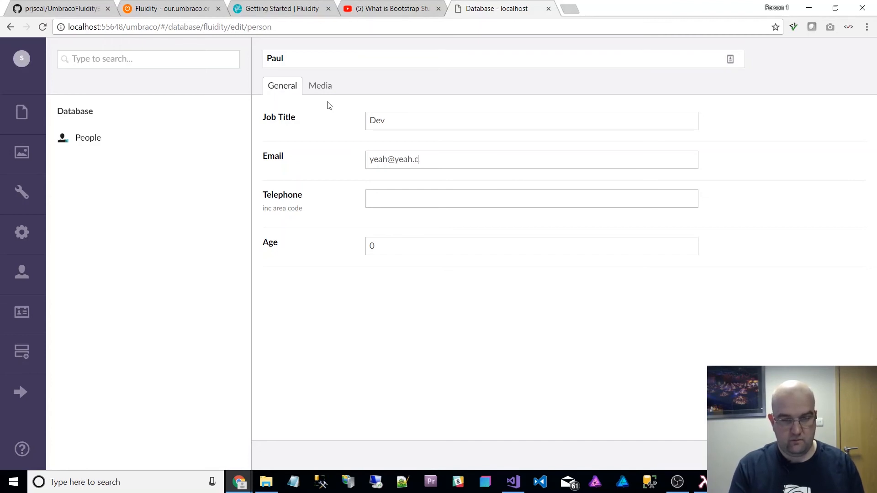
pyautogui.write('342323423424')
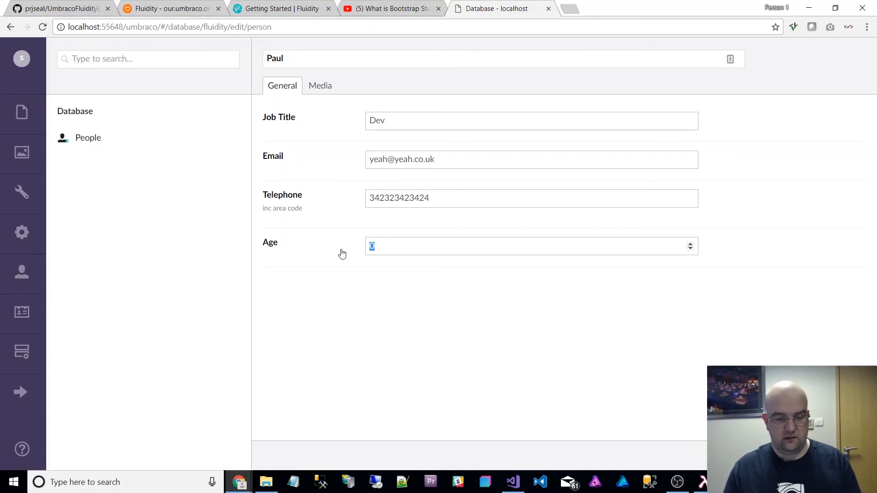
pyautogui.write('21')
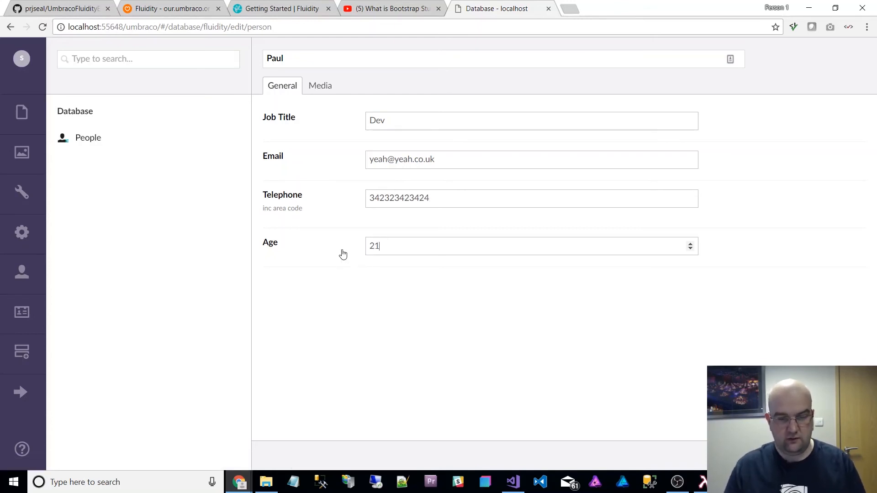
# Step: Attach npm.jpg as the person's avatar on the Media tab and save the record
pyautogui.click(320, 86)
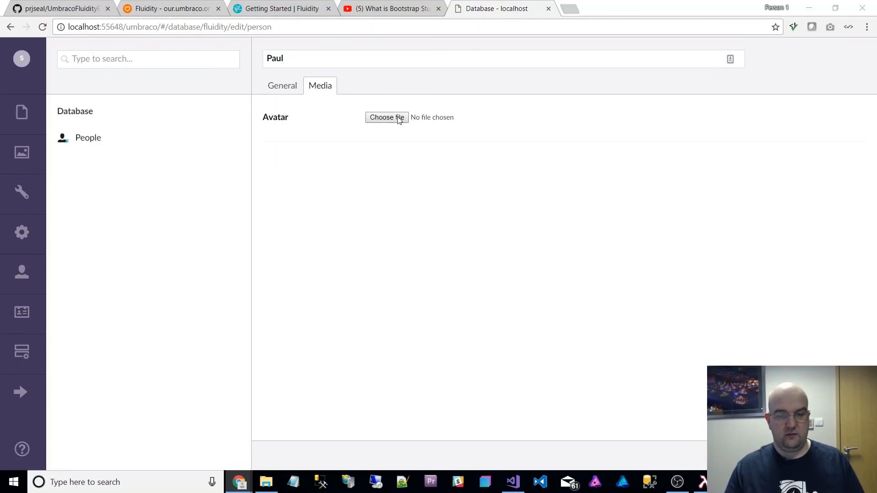
pyautogui.click(387, 118)
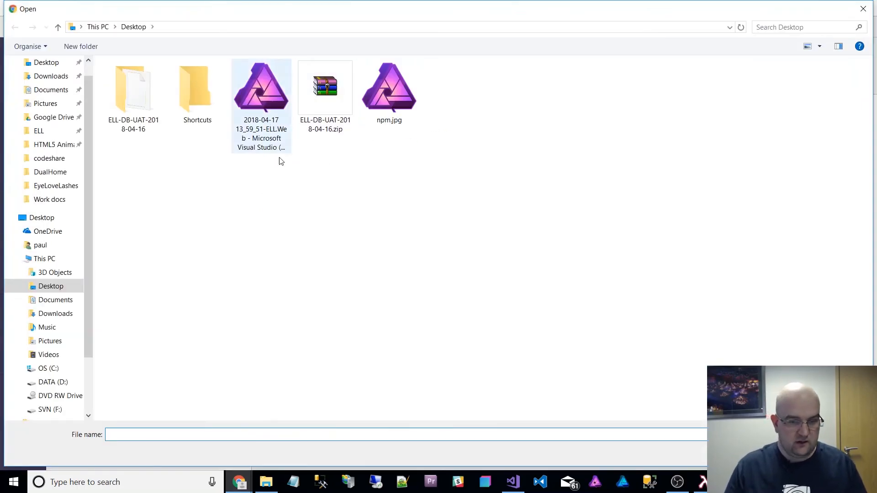
pyautogui.click(389, 93)
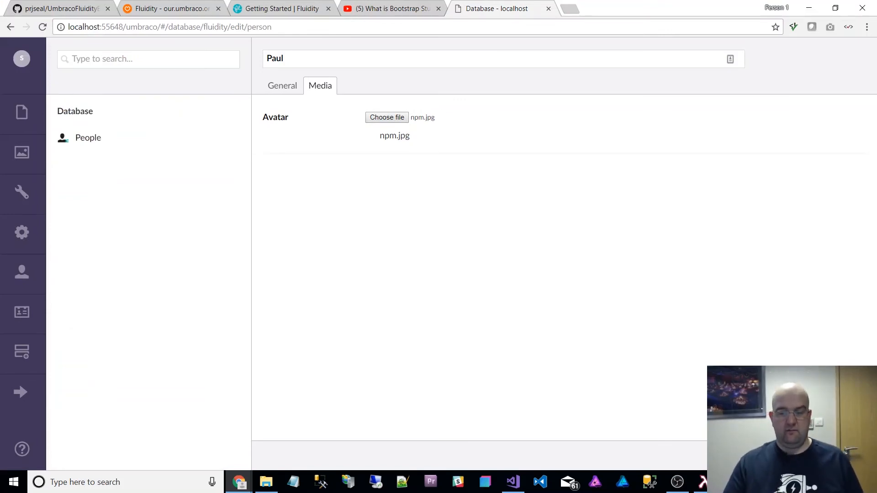
pyautogui.click(282, 85)
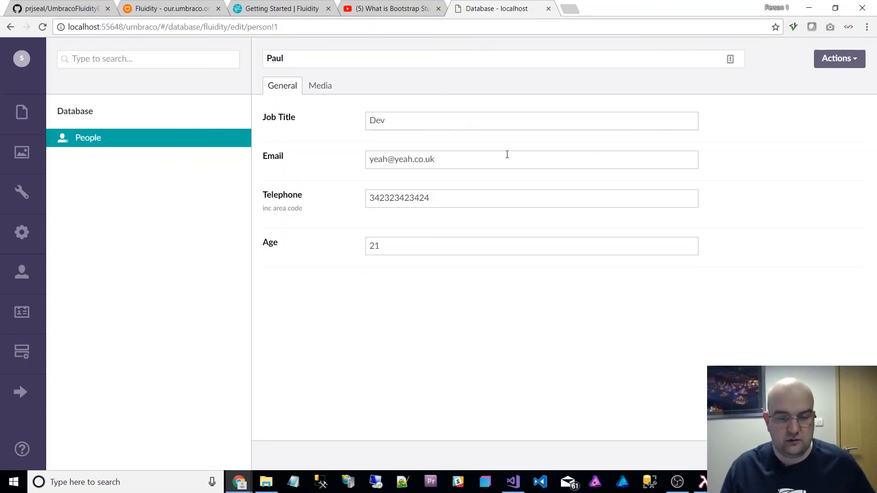
pyautogui.moveTo(484, 162)
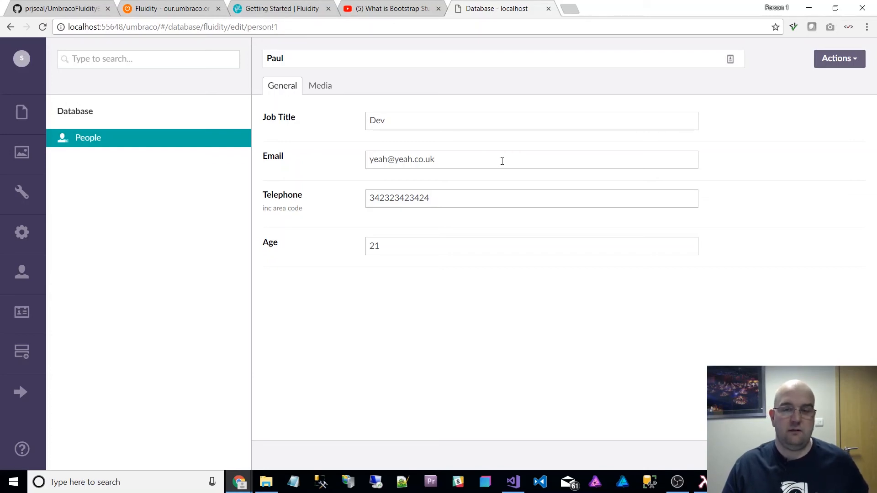
pyautogui.moveTo(478, 179)
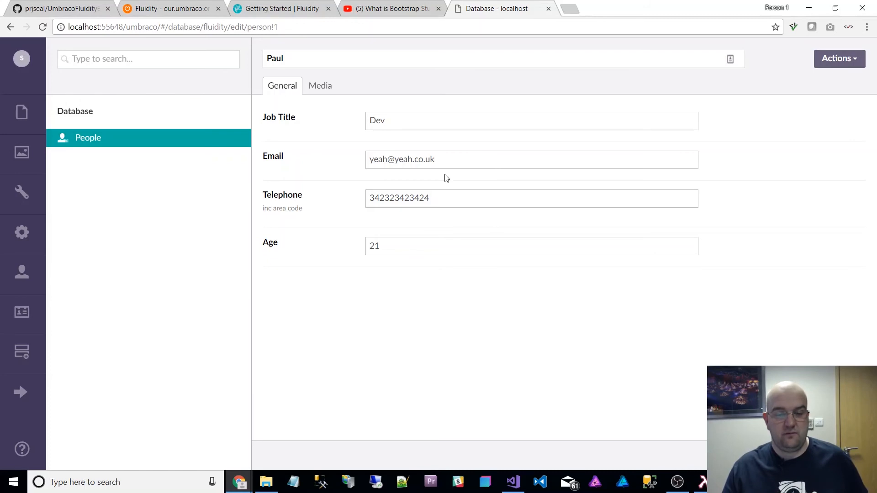
pyautogui.moveTo(621, 460)
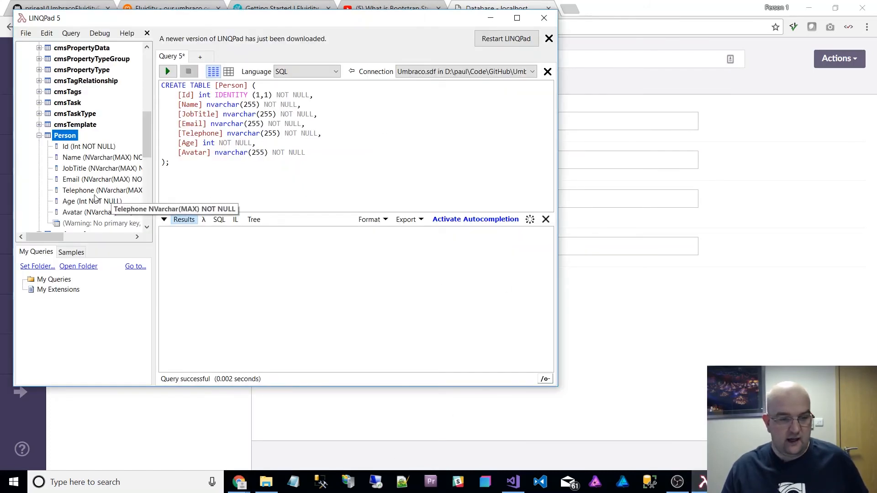
# Step: View the Person table's top 100 rows in a LINQPad grid
pyautogui.rightClick(64, 136)
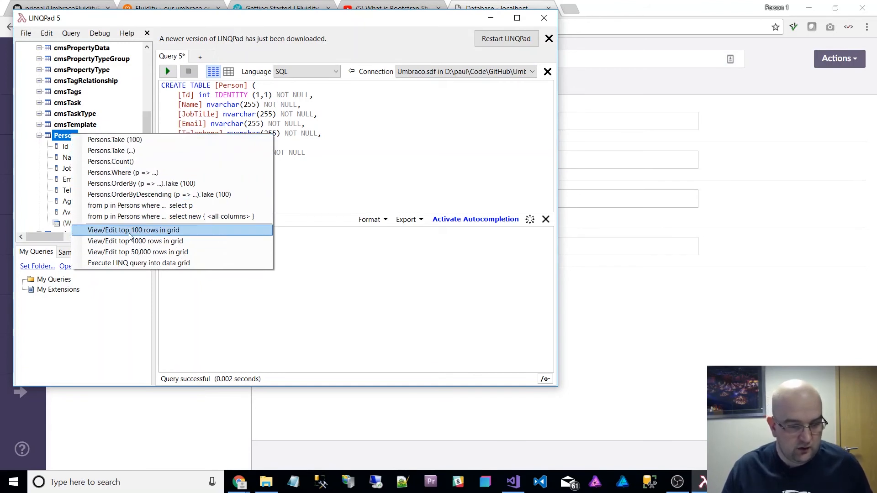
pyautogui.click(133, 229)
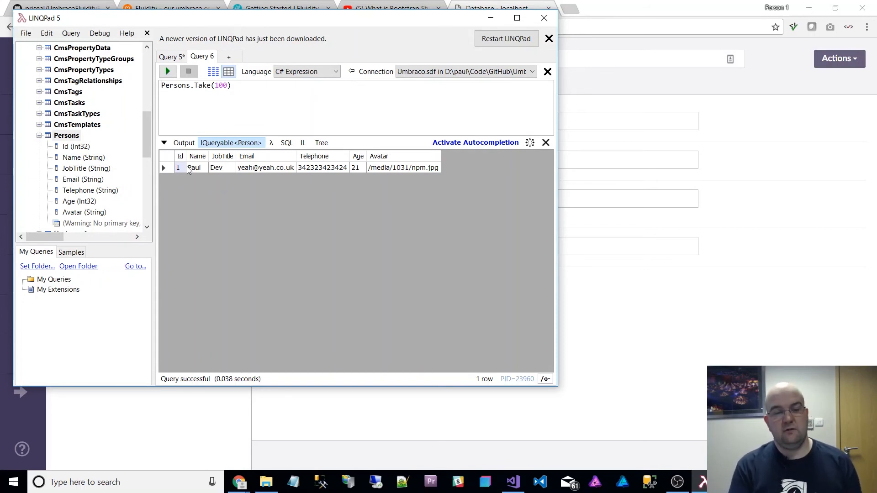
pyautogui.moveTo(394, 181)
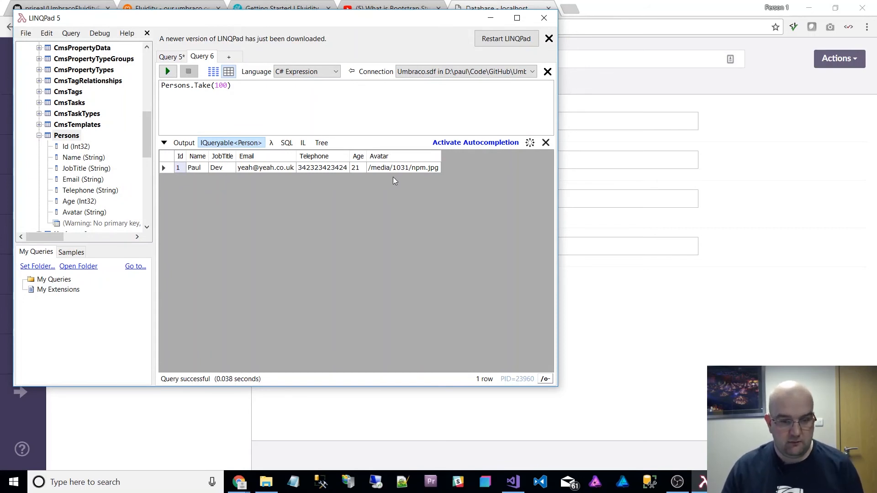
pyautogui.moveTo(715, 281)
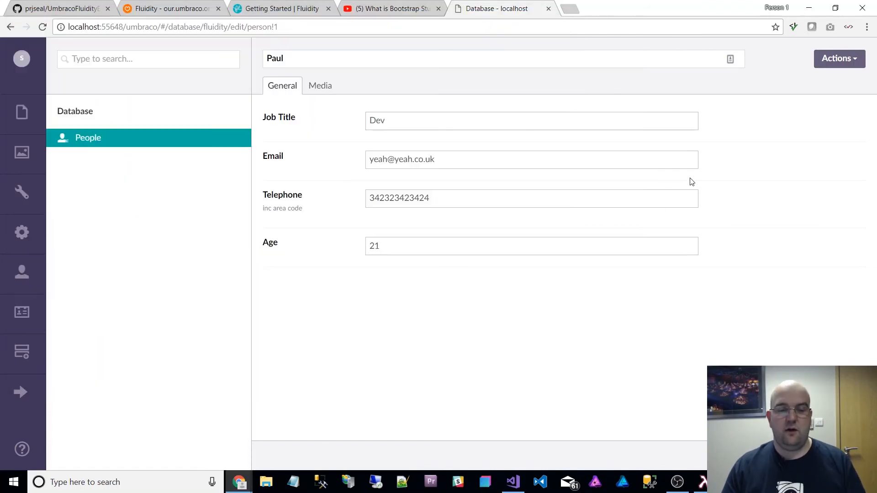
pyautogui.moveTo(580, 177)
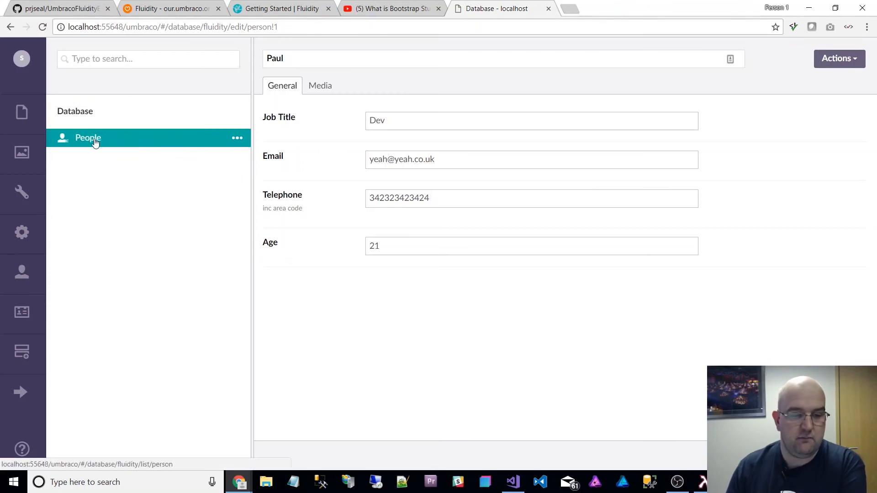
pyautogui.moveTo(237, 138)
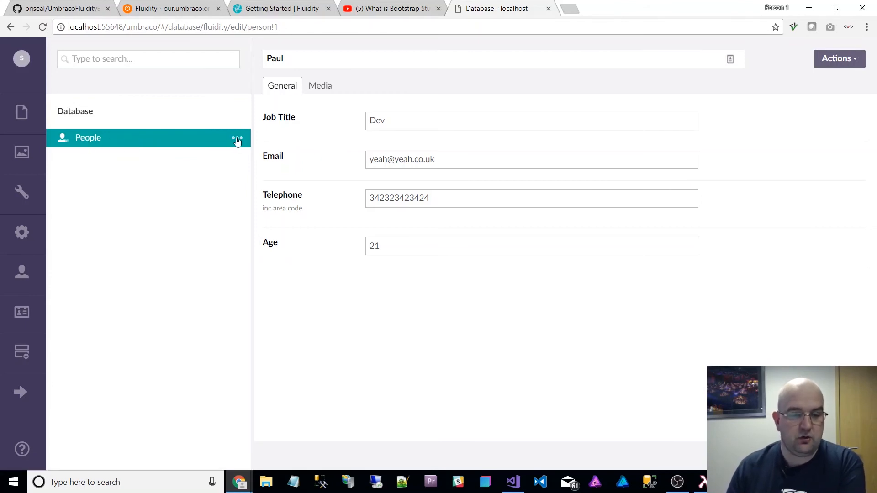
pyautogui.moveTo(541, 276)
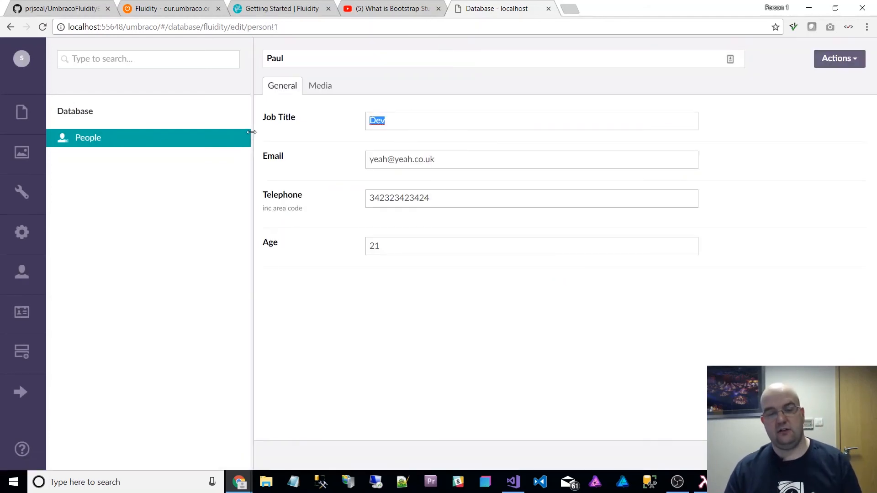
# Step: Change Paul's job title to 'asdasda', rerun the Persons query, and return to People
pyautogui.write('asdasda')
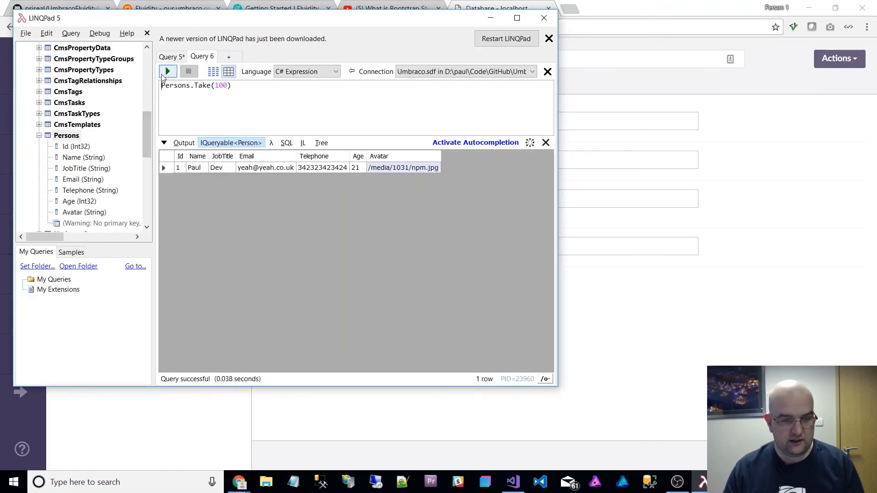
pyautogui.click(168, 72)
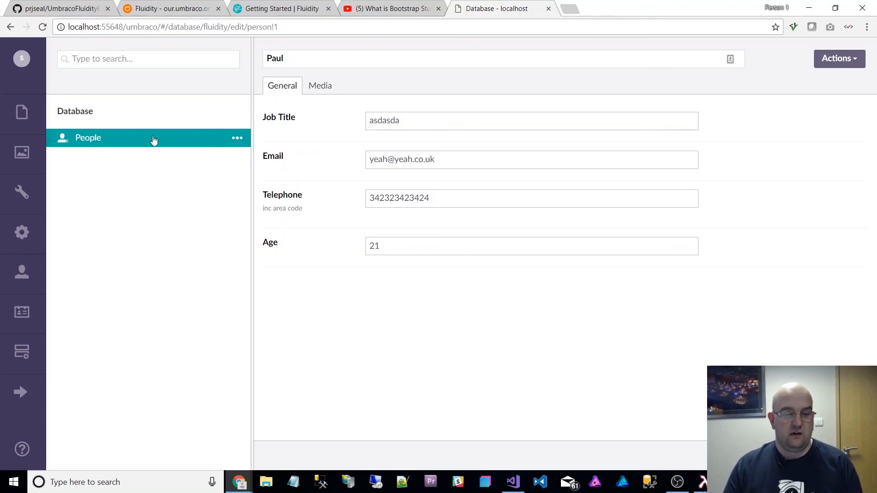
pyautogui.click(88, 137)
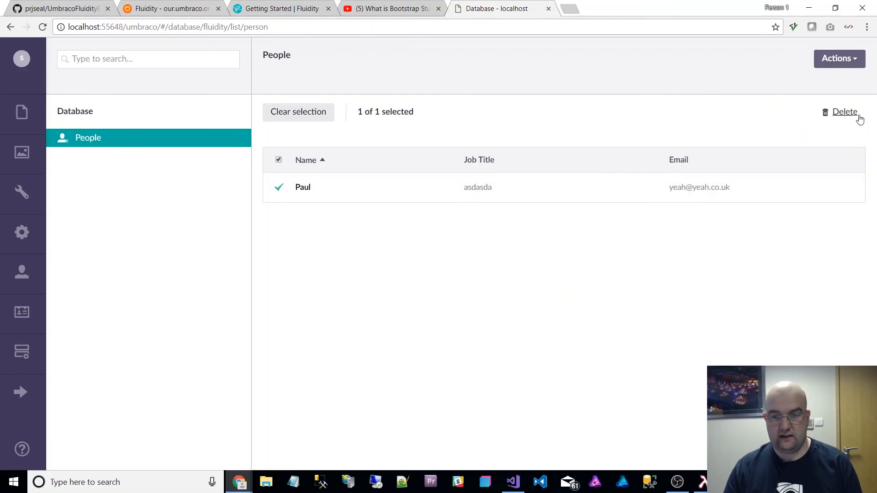
# Step: Delete Paul's record and rerun the Persons query to confirm the deletion
pyautogui.click(845, 111)
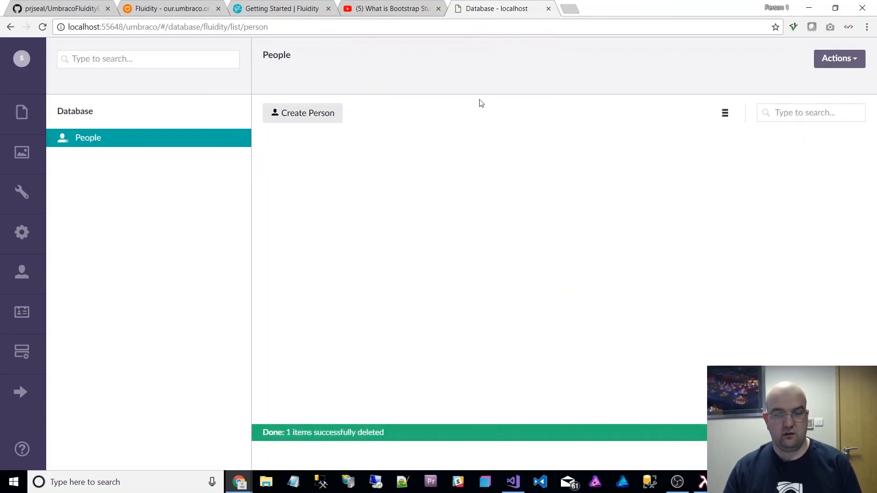
pyautogui.moveTo(477, 124)
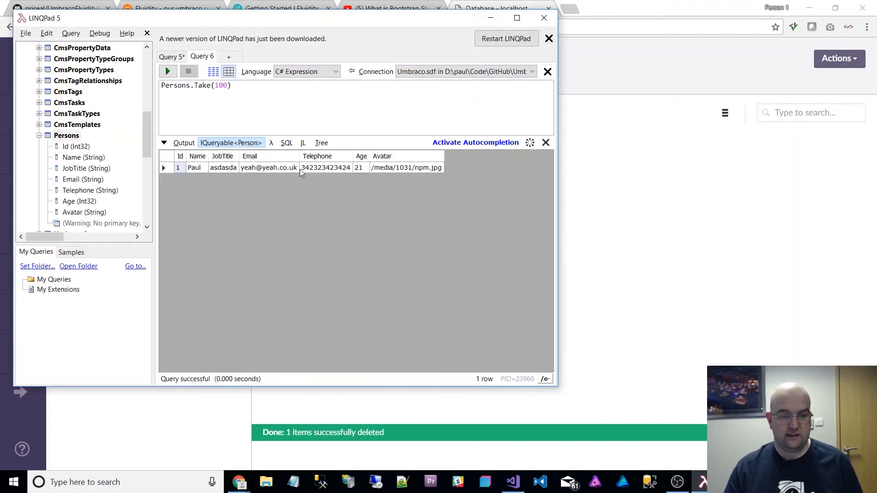
pyautogui.click(321, 143)
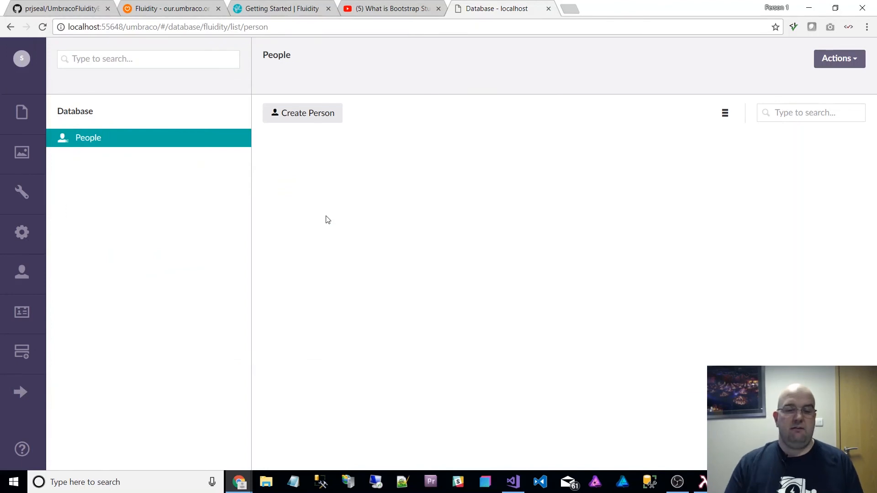
pyautogui.click(302, 112)
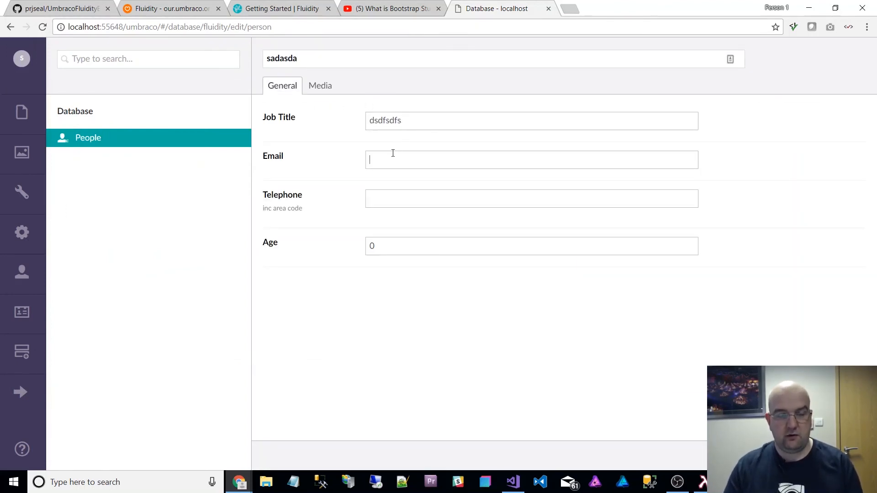
pyautogui.write('sdfsdf@sdassdf')
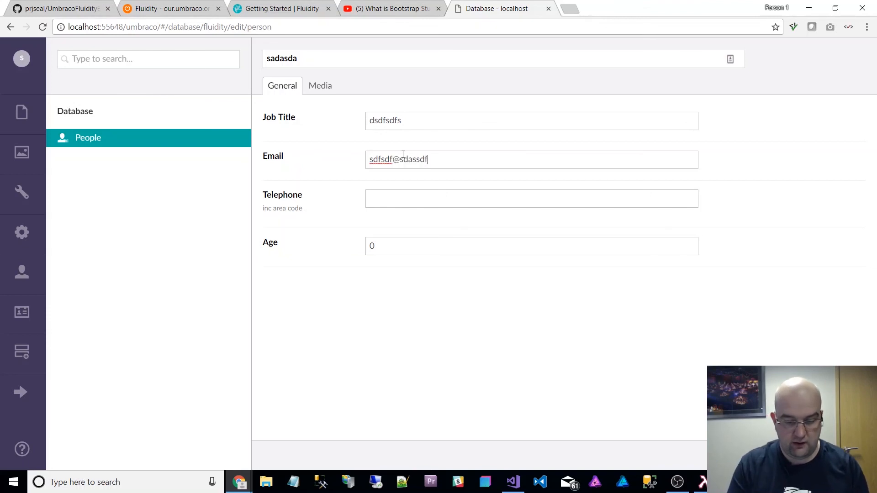
pyautogui.write('.com')
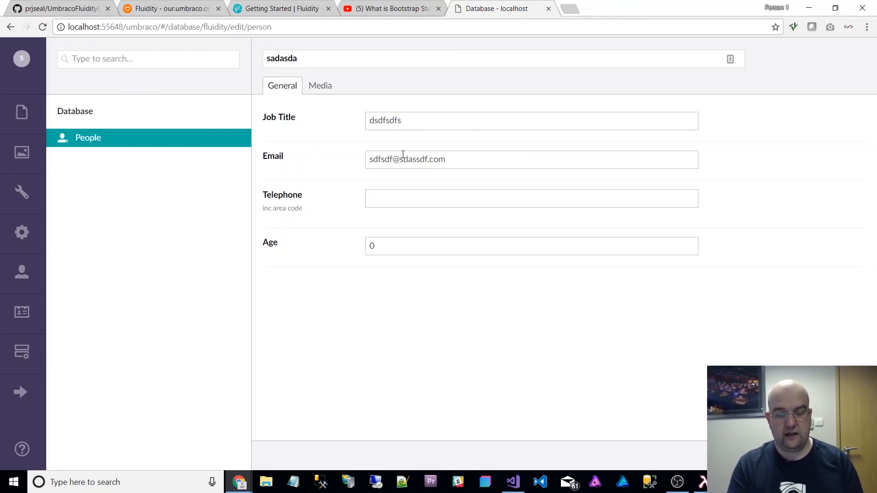
pyautogui.write('23284723984')
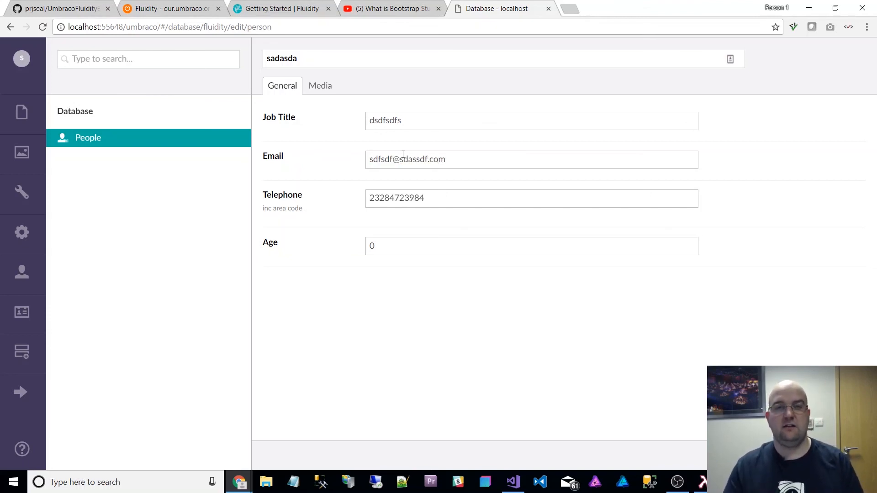
pyautogui.click(530, 247)
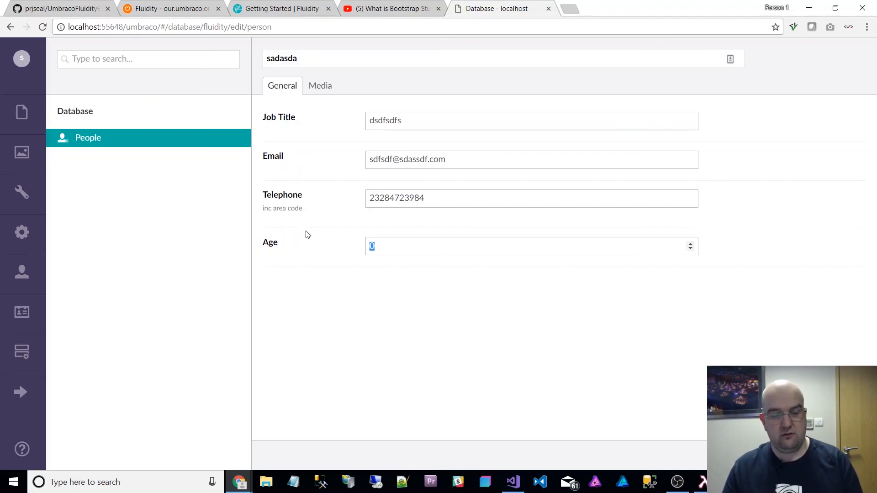
pyautogui.write('23')
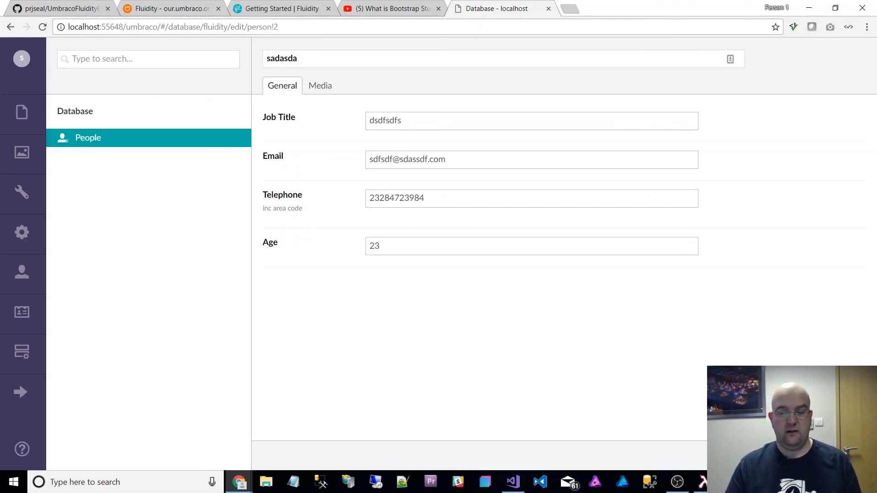
pyautogui.click(320, 85)
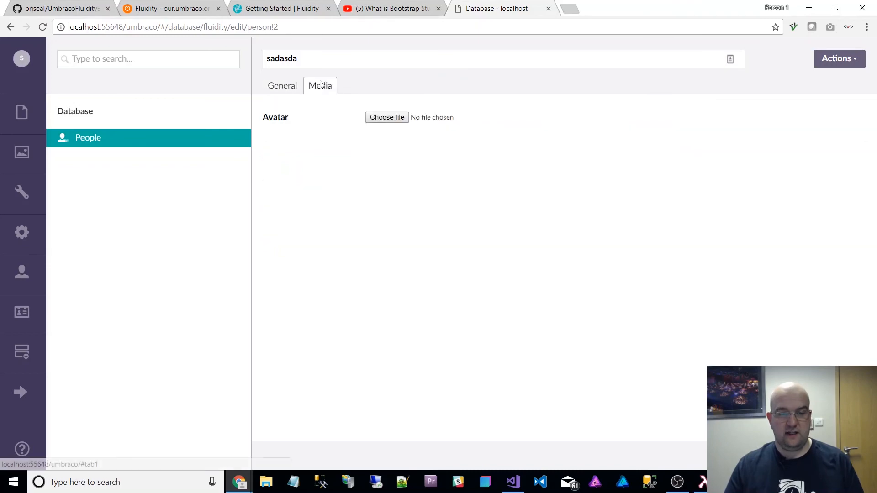
pyautogui.click(387, 117)
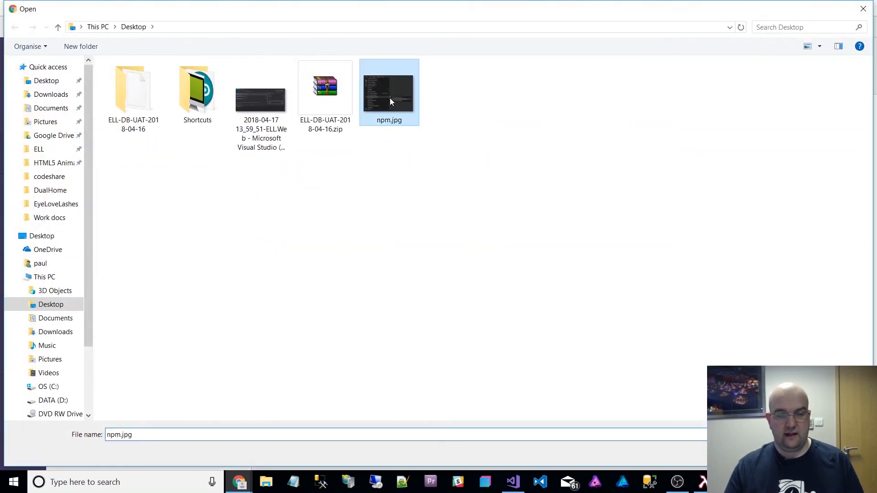